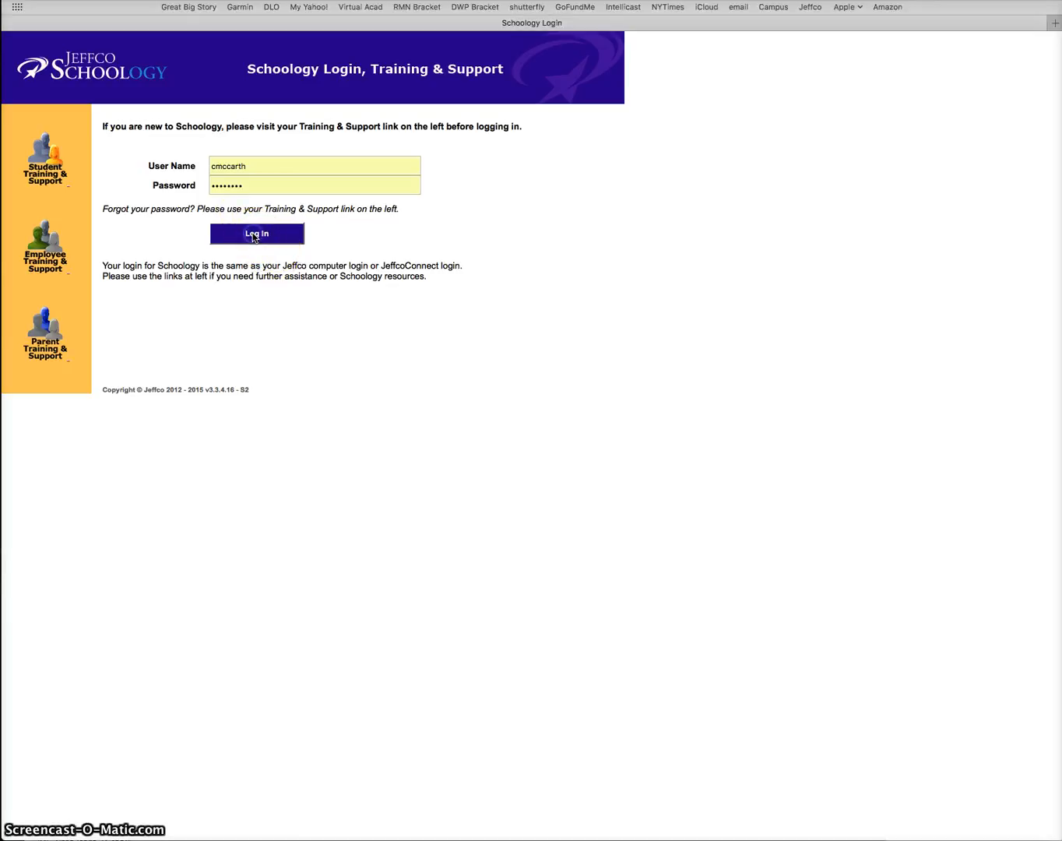
# Step: Log in with the entered username and password to reach the Recent Activity home page
pyautogui.click(256, 232)
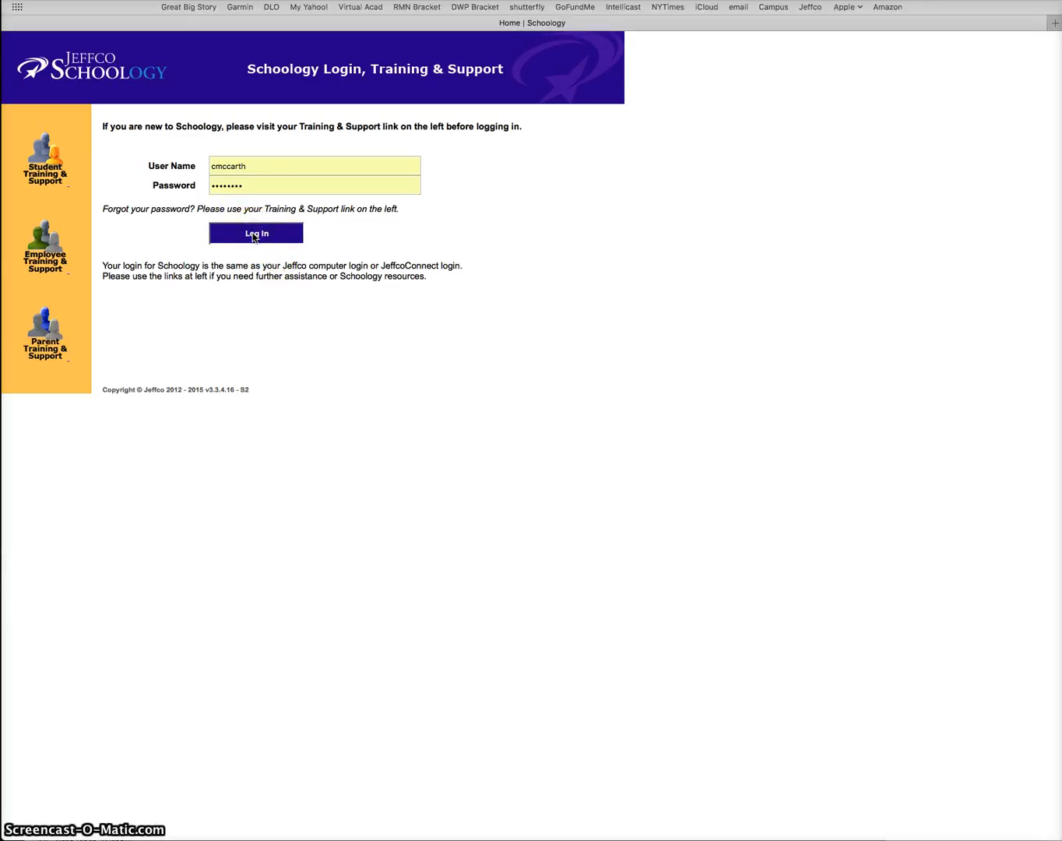
pyautogui.click(255, 233)
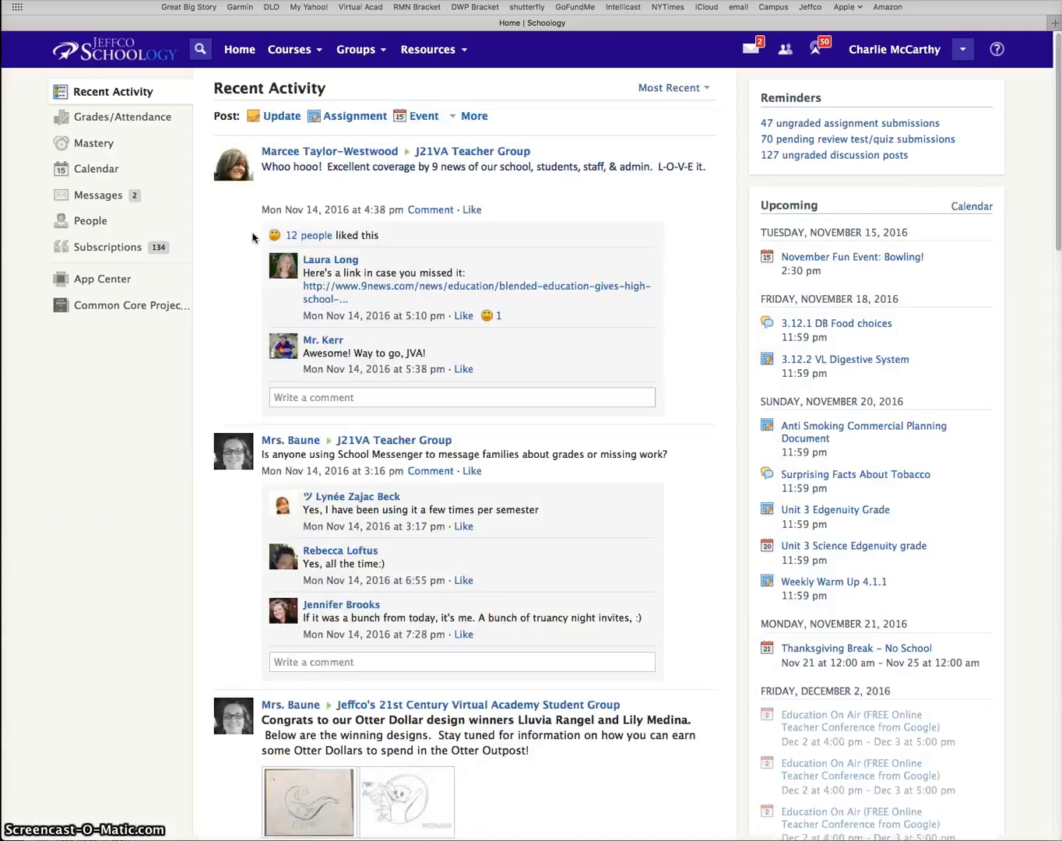
pyautogui.moveTo(274, 10)
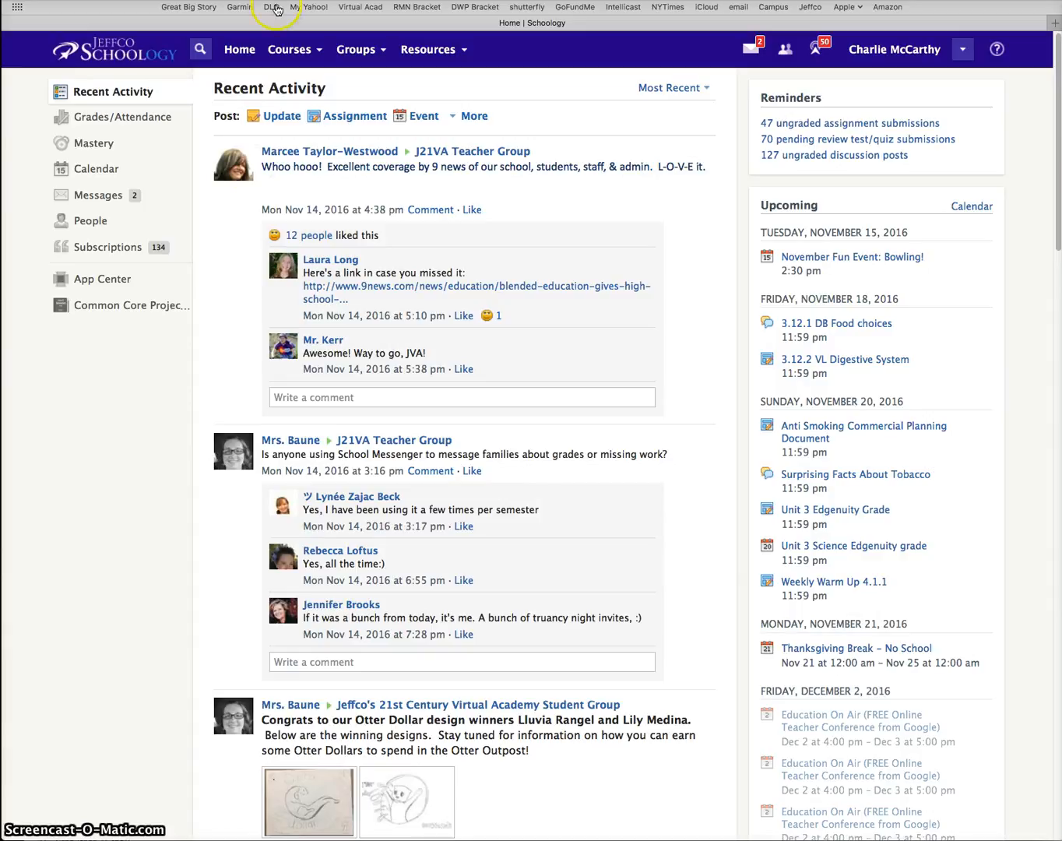
pyautogui.moveTo(295, 49)
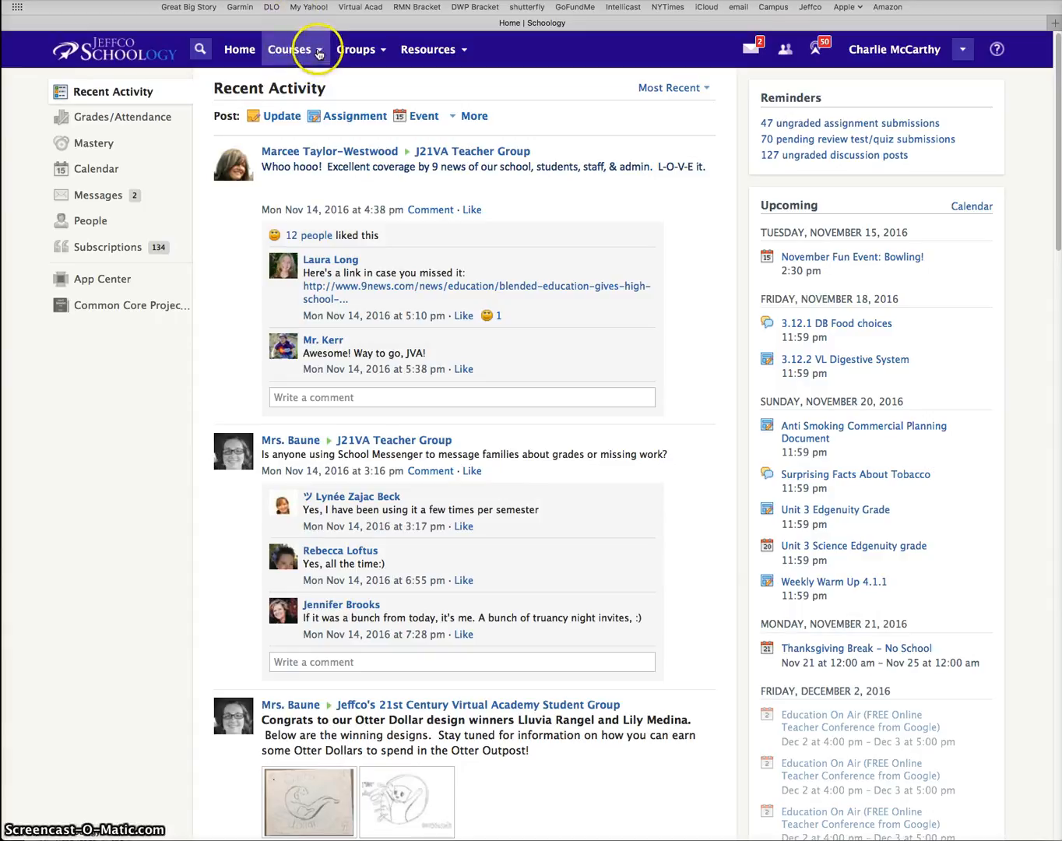
# Step: Open 6th Grade Science, opening Creative Writing and Math 6/7 in new browser tabs
pyautogui.click(289, 49)
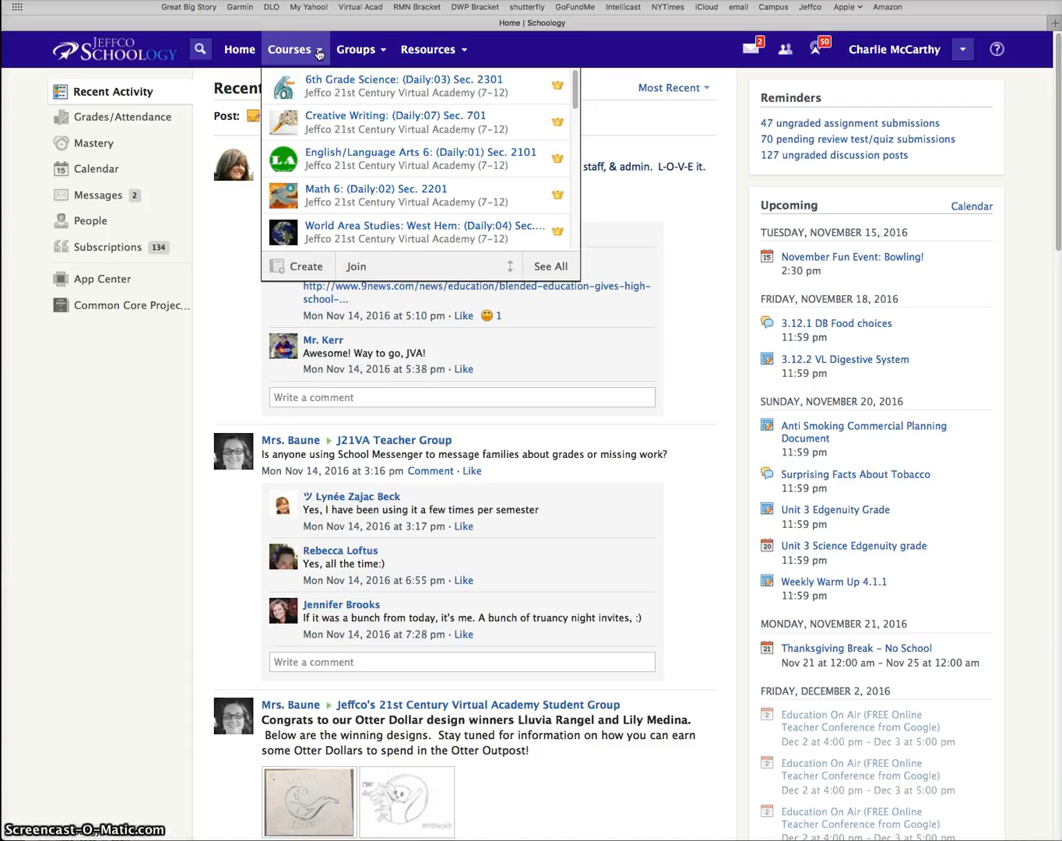
pyautogui.moveTo(315, 92)
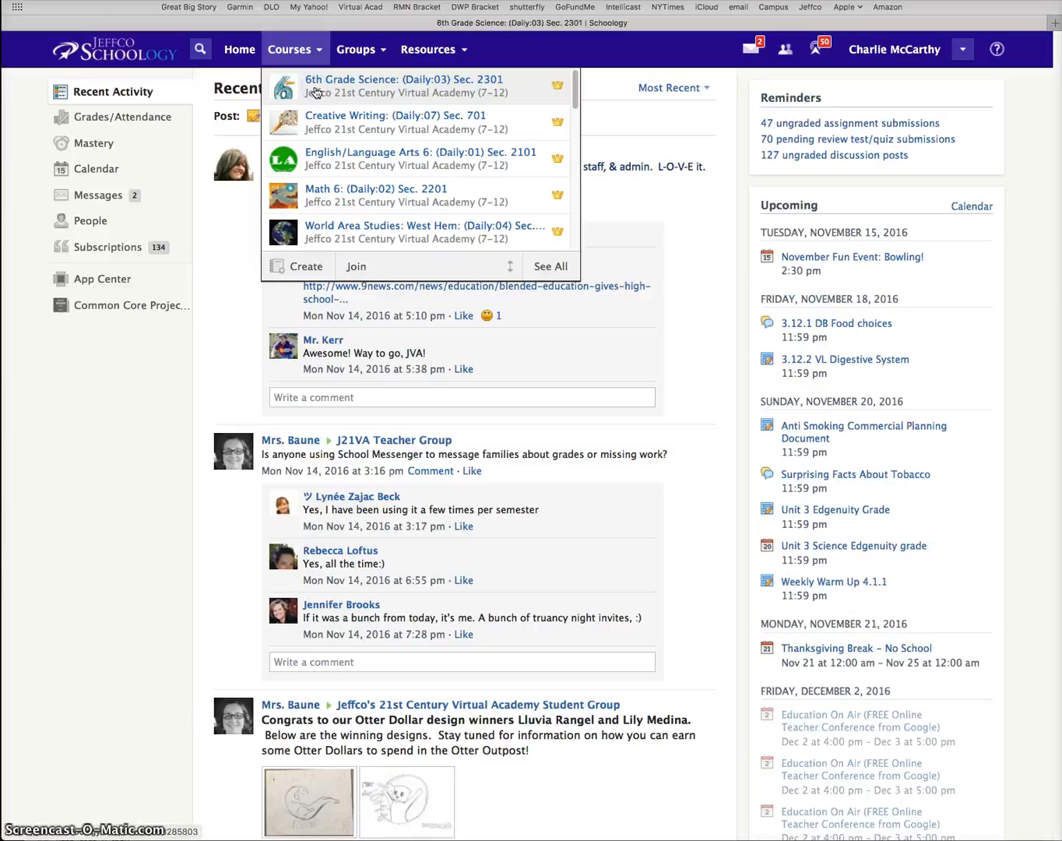
pyautogui.click(403, 86)
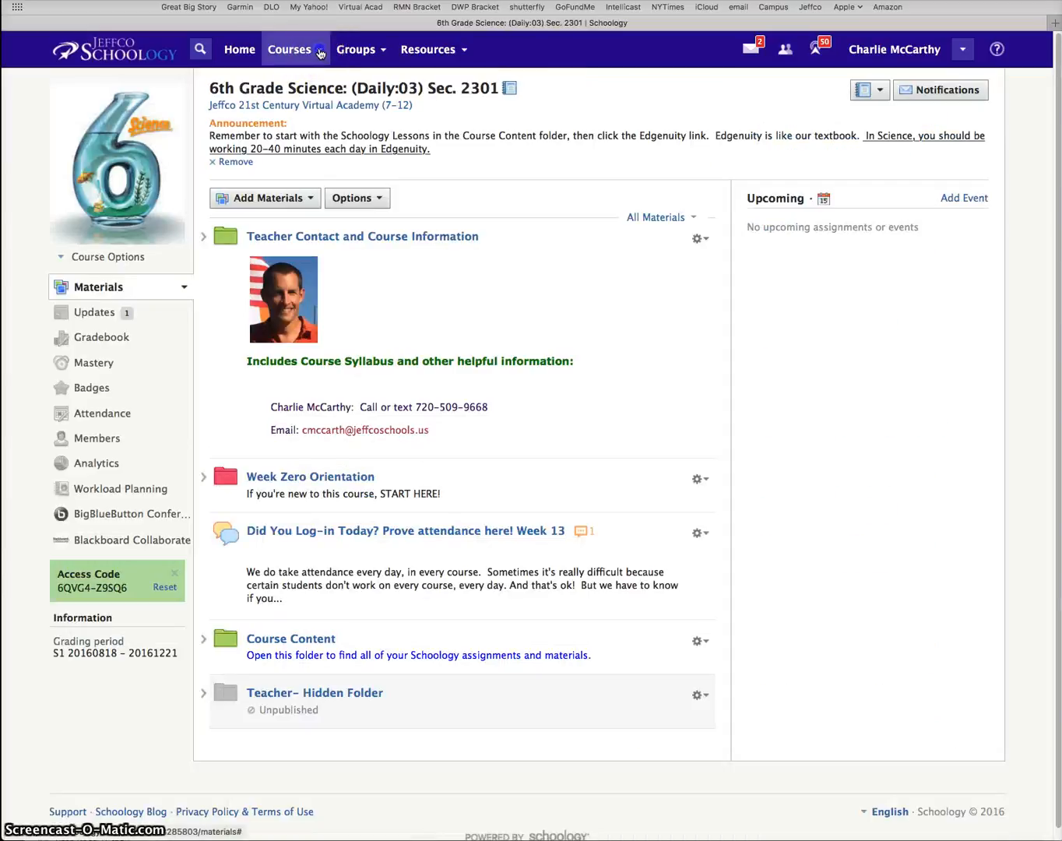
pyautogui.click(289, 49)
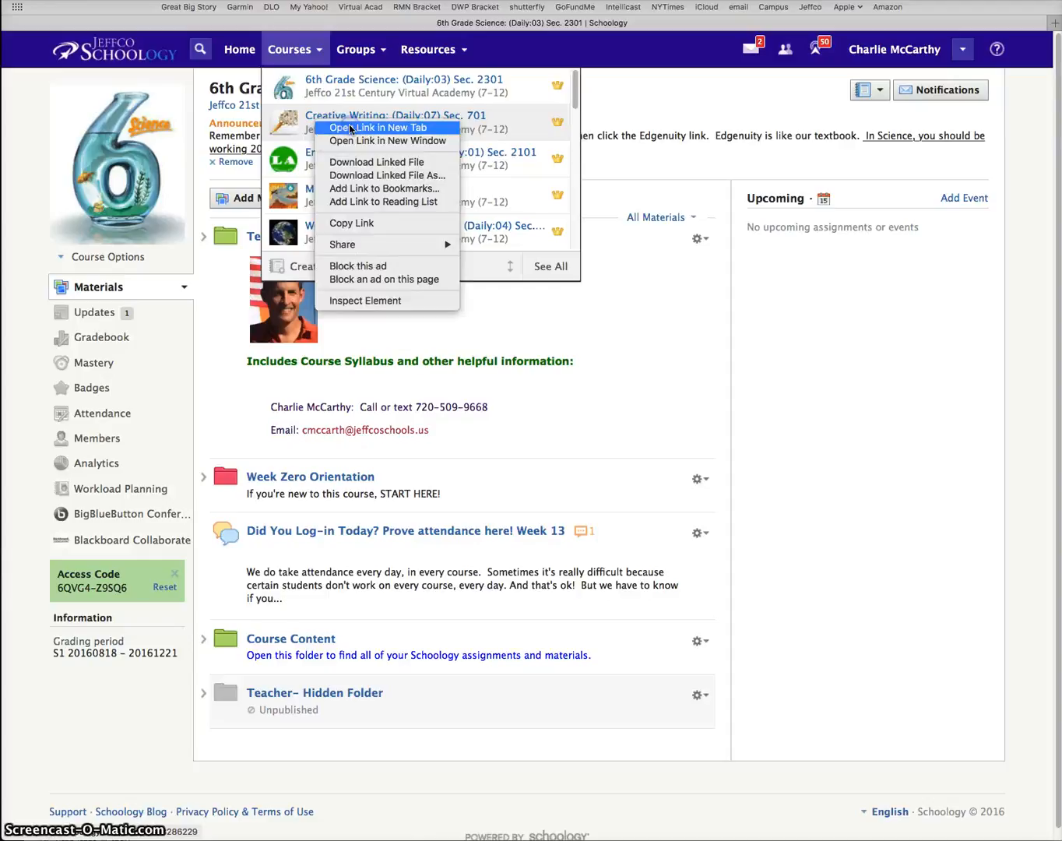
pyautogui.rightClick(428, 151)
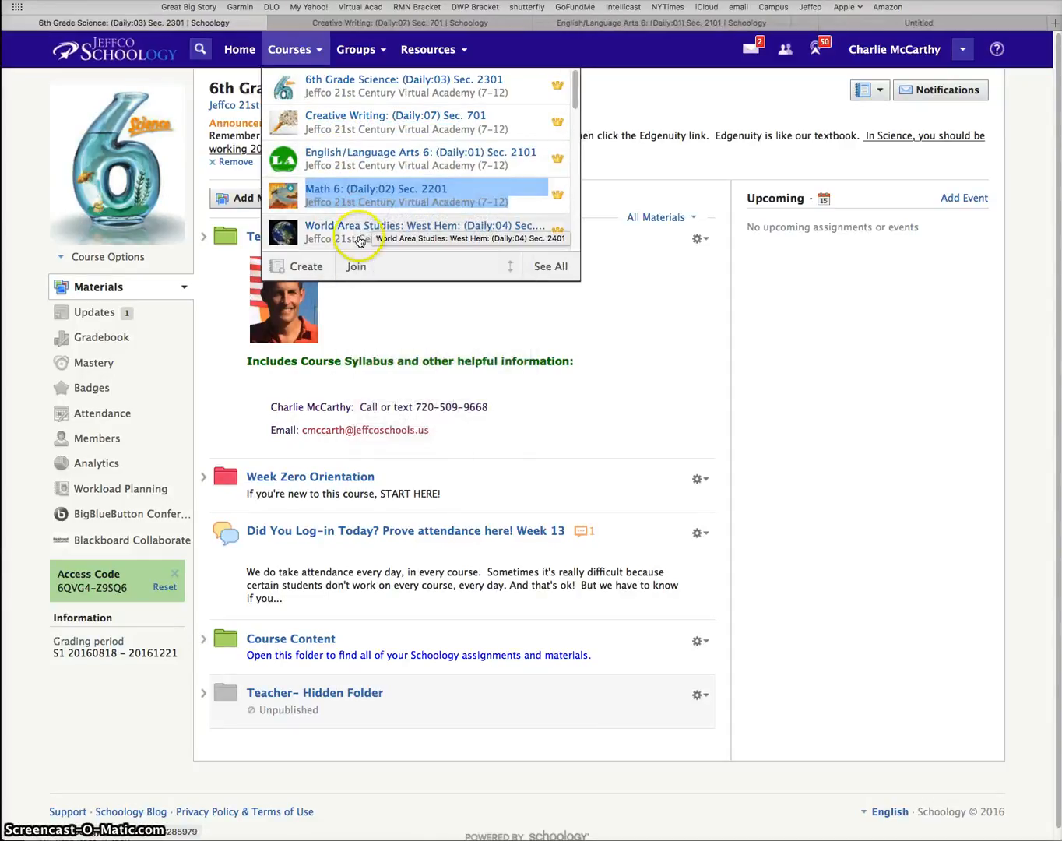
pyautogui.moveTo(382, 231)
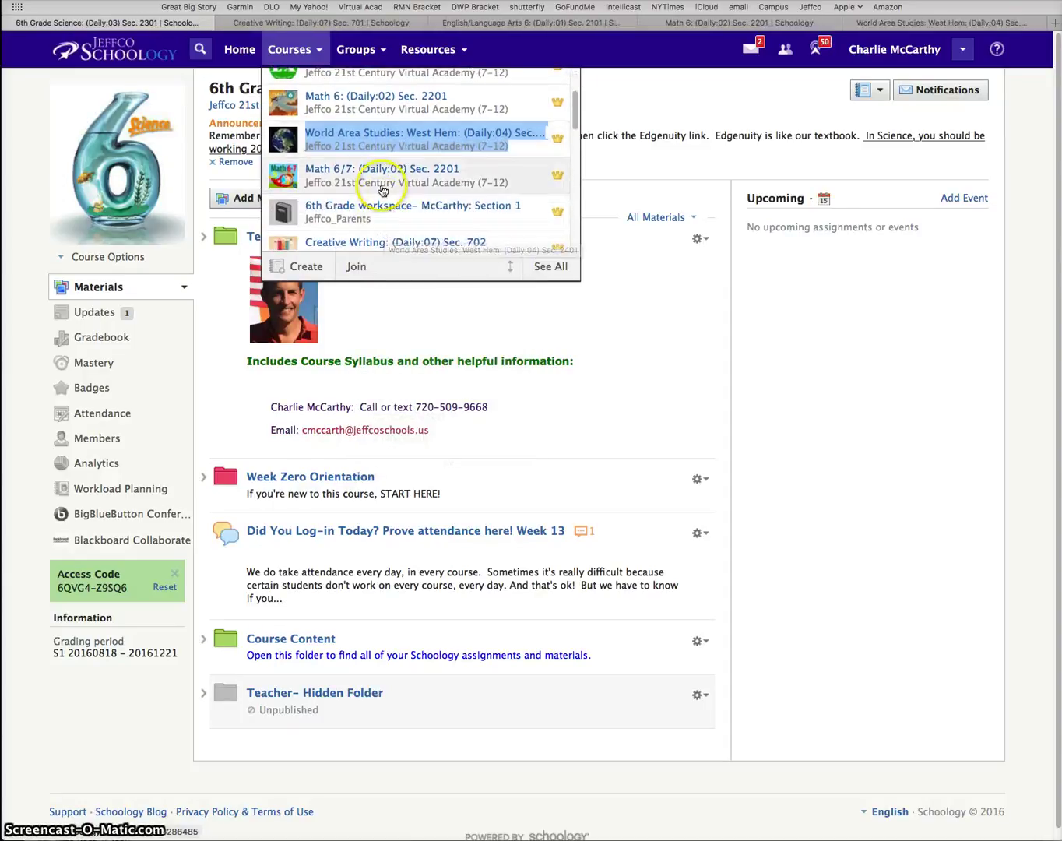
pyautogui.rightClick(382, 190)
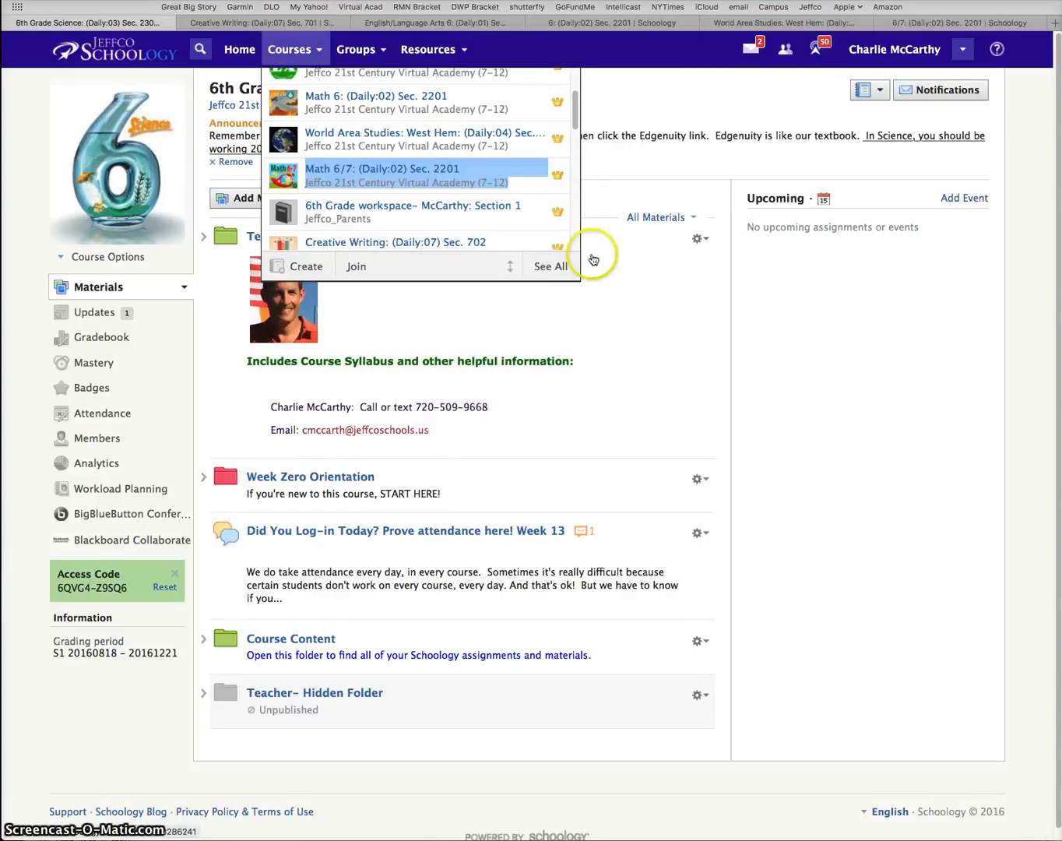
pyautogui.moveTo(641, 304)
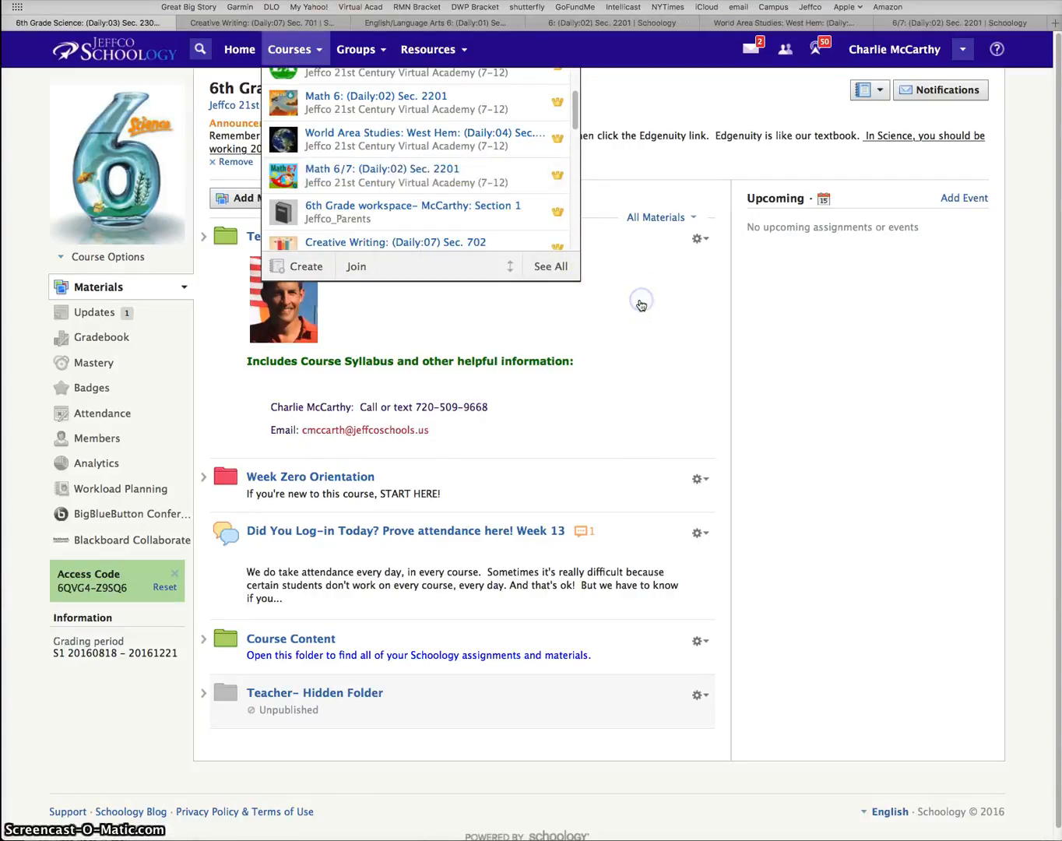
pyautogui.click(264, 236)
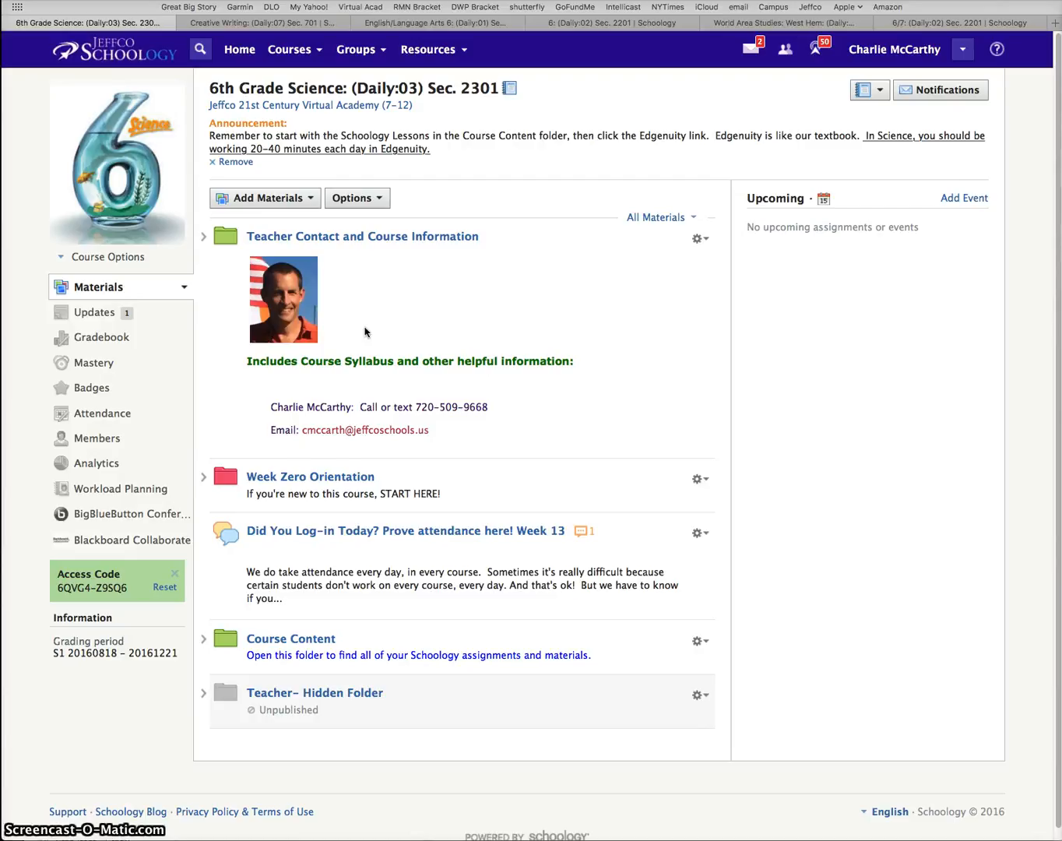
pyautogui.moveTo(136, 279)
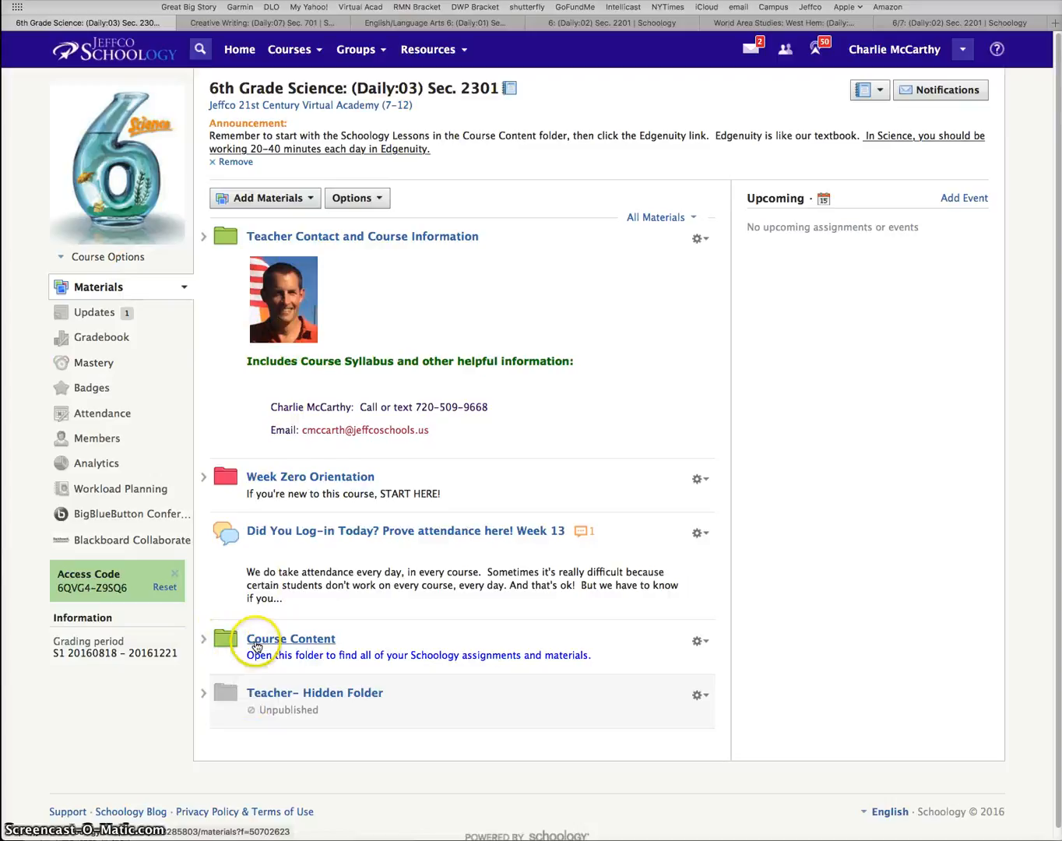
# Step: Open Course Content > Week 13: November 14–18 > Schoology Lessons > 'Buoyancy – What is that?'
pyautogui.click(290, 638)
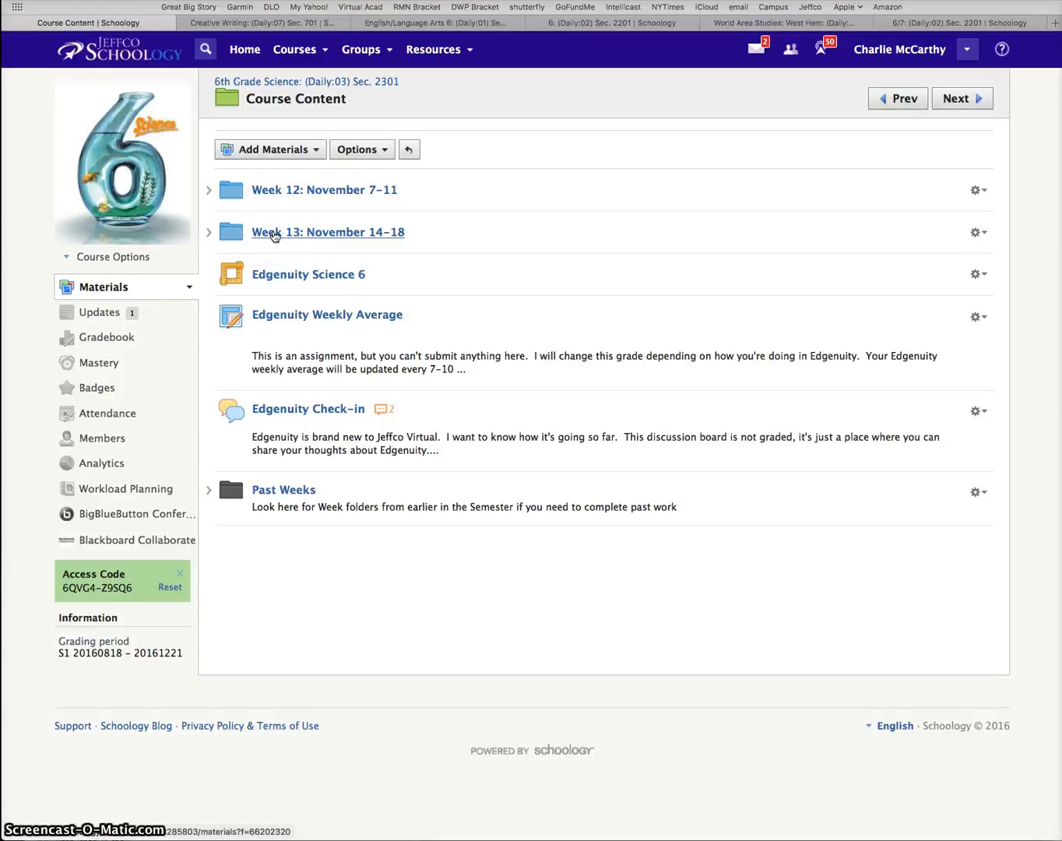
pyautogui.click(327, 232)
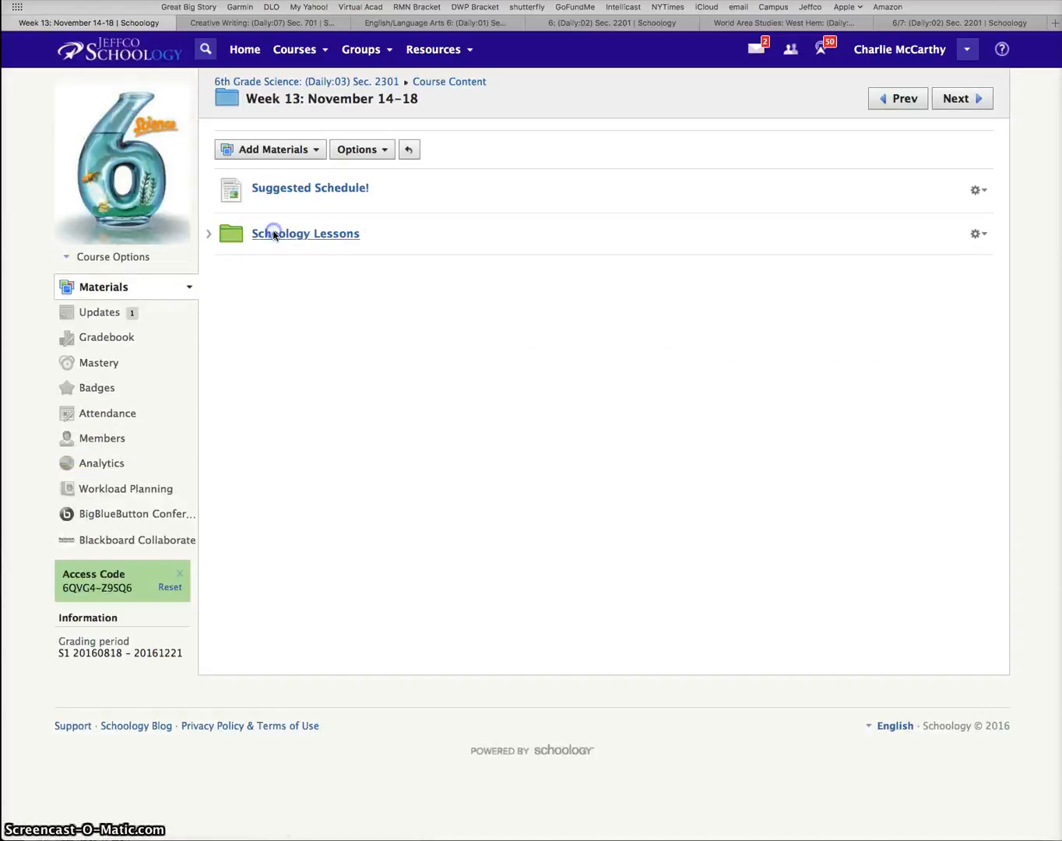
pyautogui.click(304, 233)
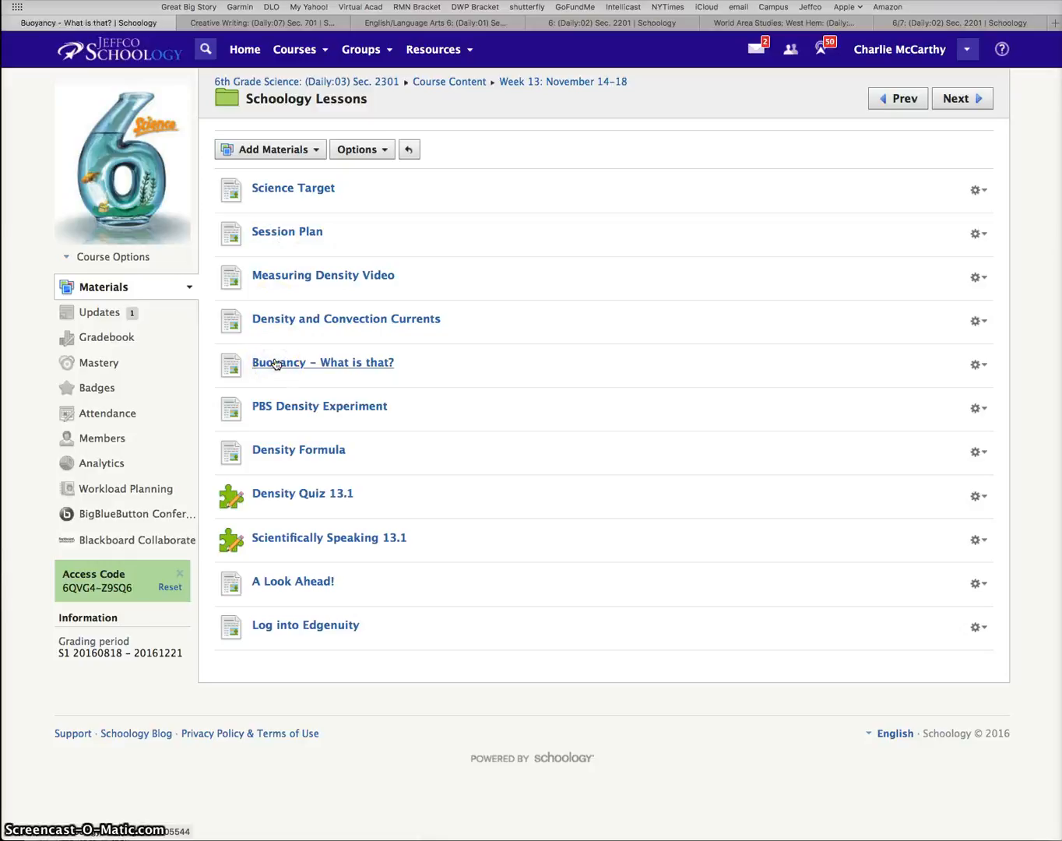
pyautogui.click(322, 362)
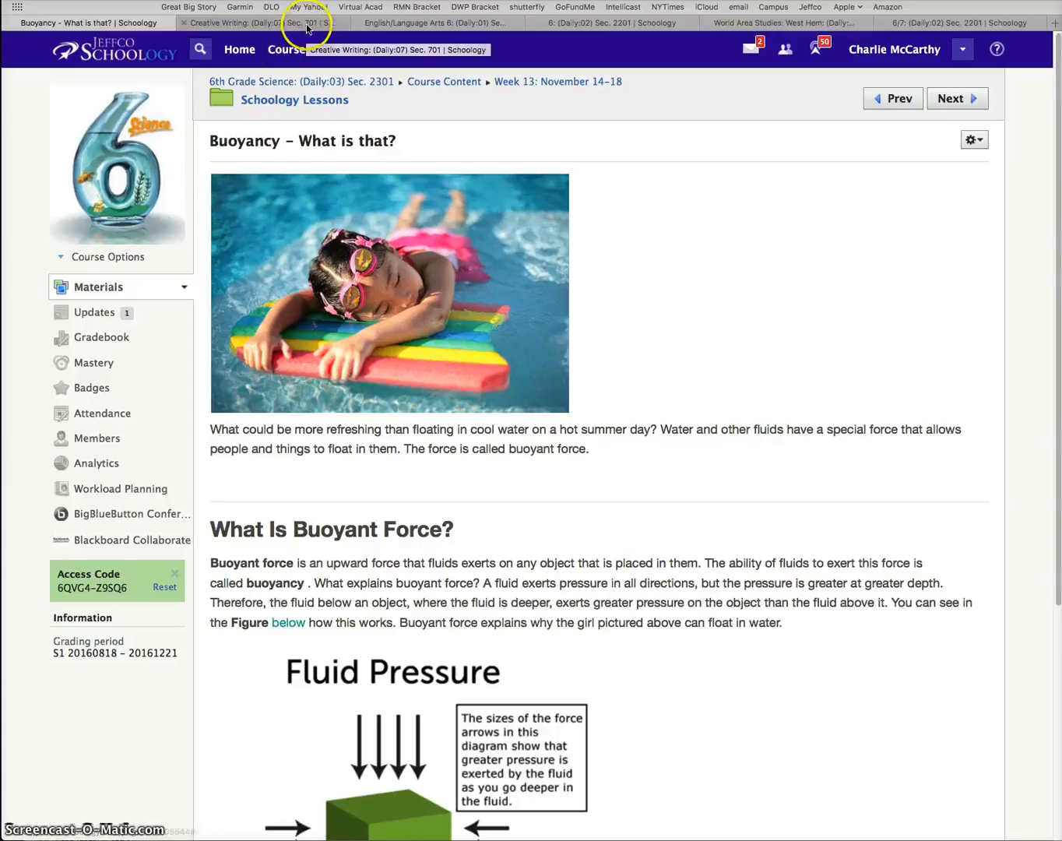
# Step: View Creative Writing's Week 13 Lesson 4 page 'A Little More Narrative Wisdom', then go to English/Language Arts 6
pyautogui.click(260, 22)
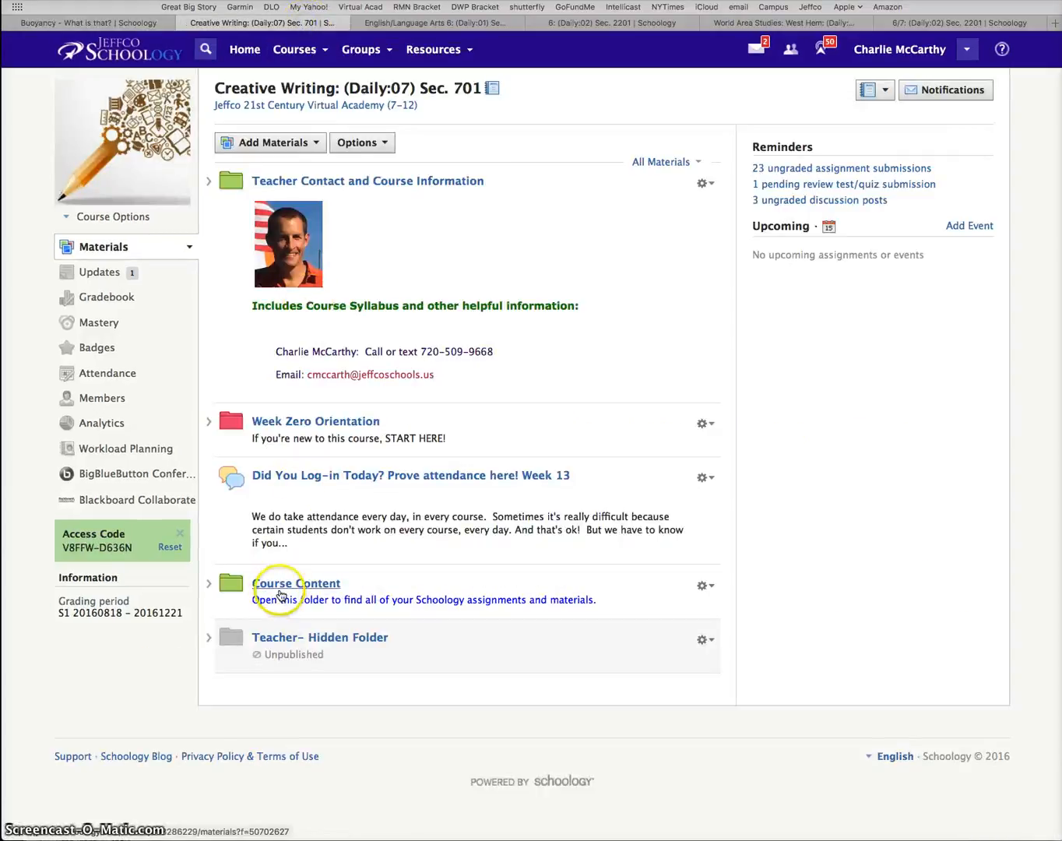
pyautogui.click(296, 583)
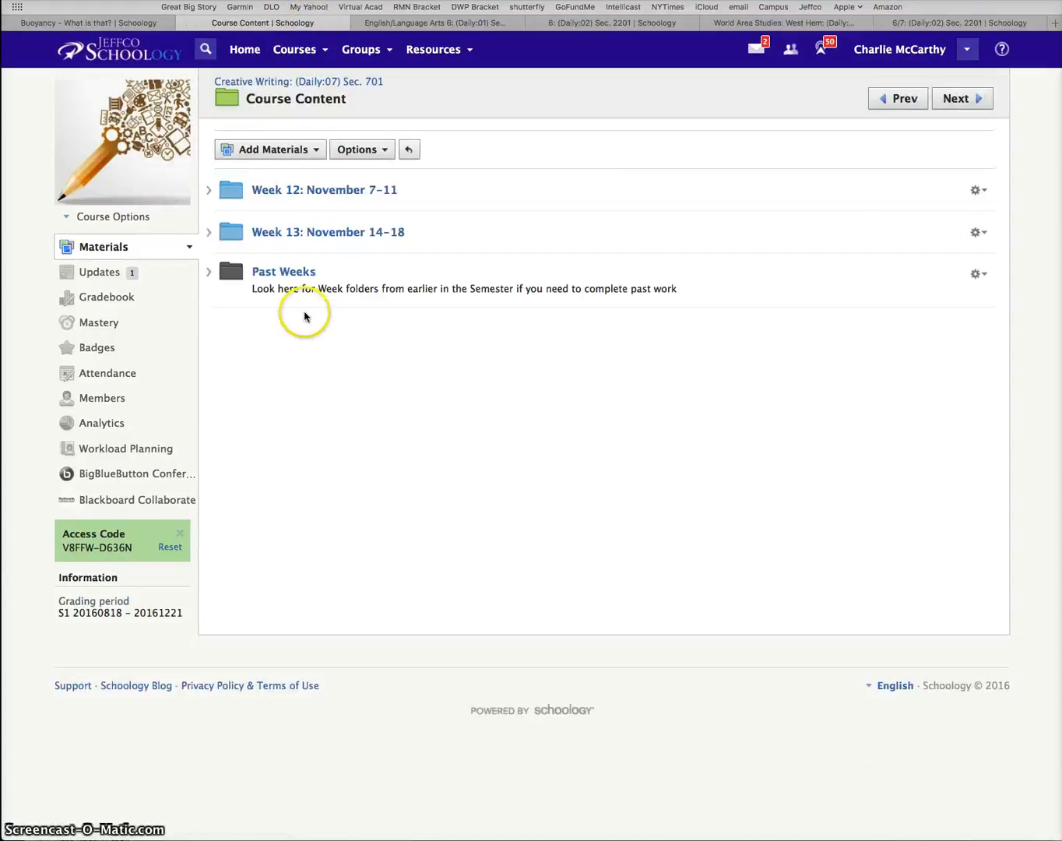
pyautogui.moveTo(328, 232)
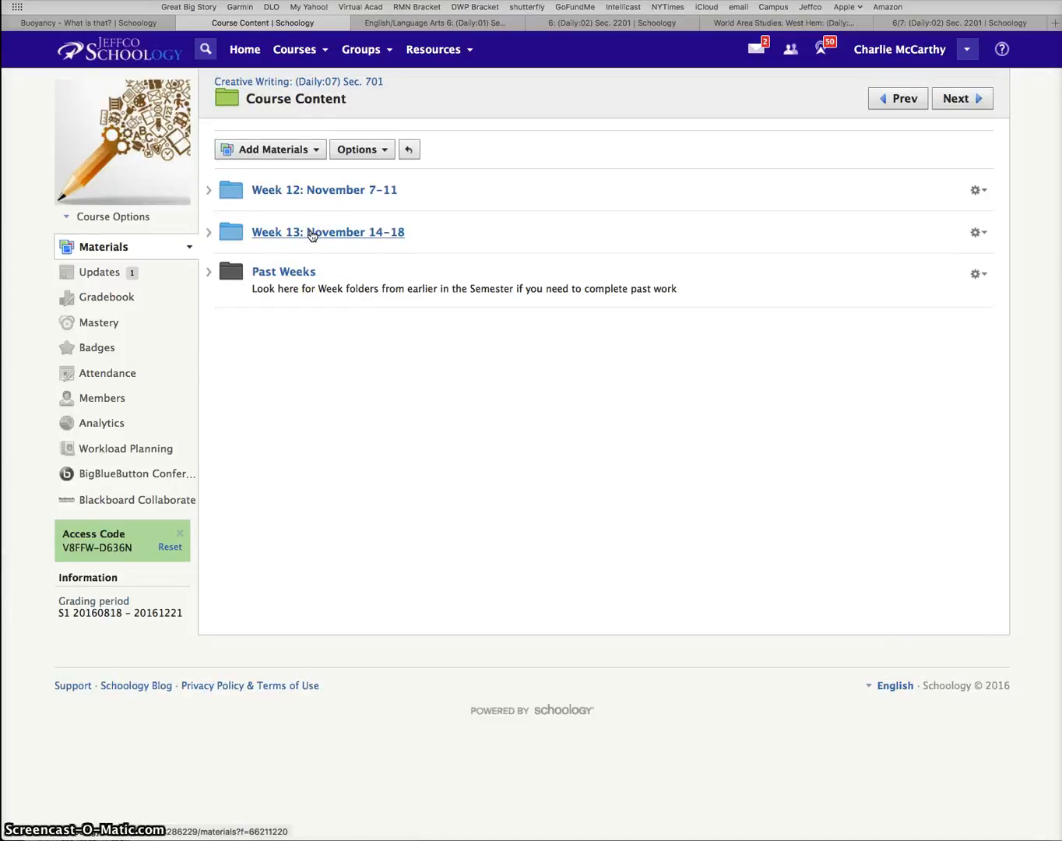
pyautogui.click(327, 232)
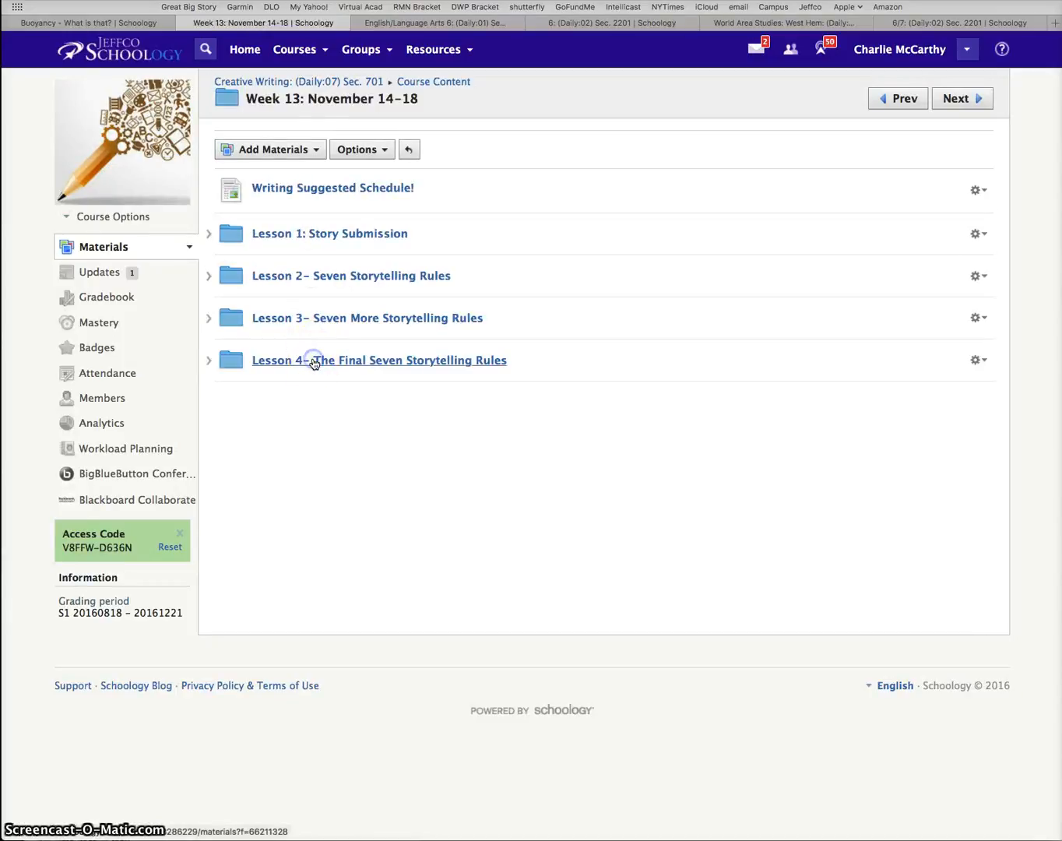
pyautogui.click(378, 359)
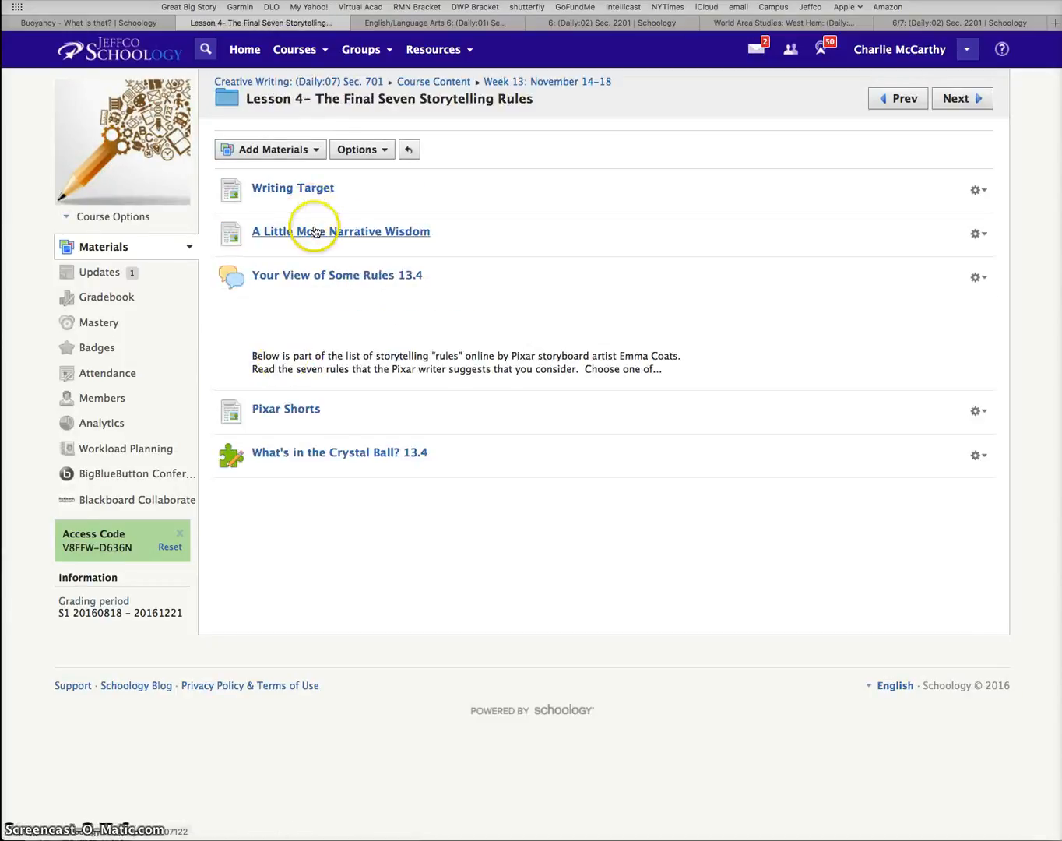
pyautogui.click(341, 231)
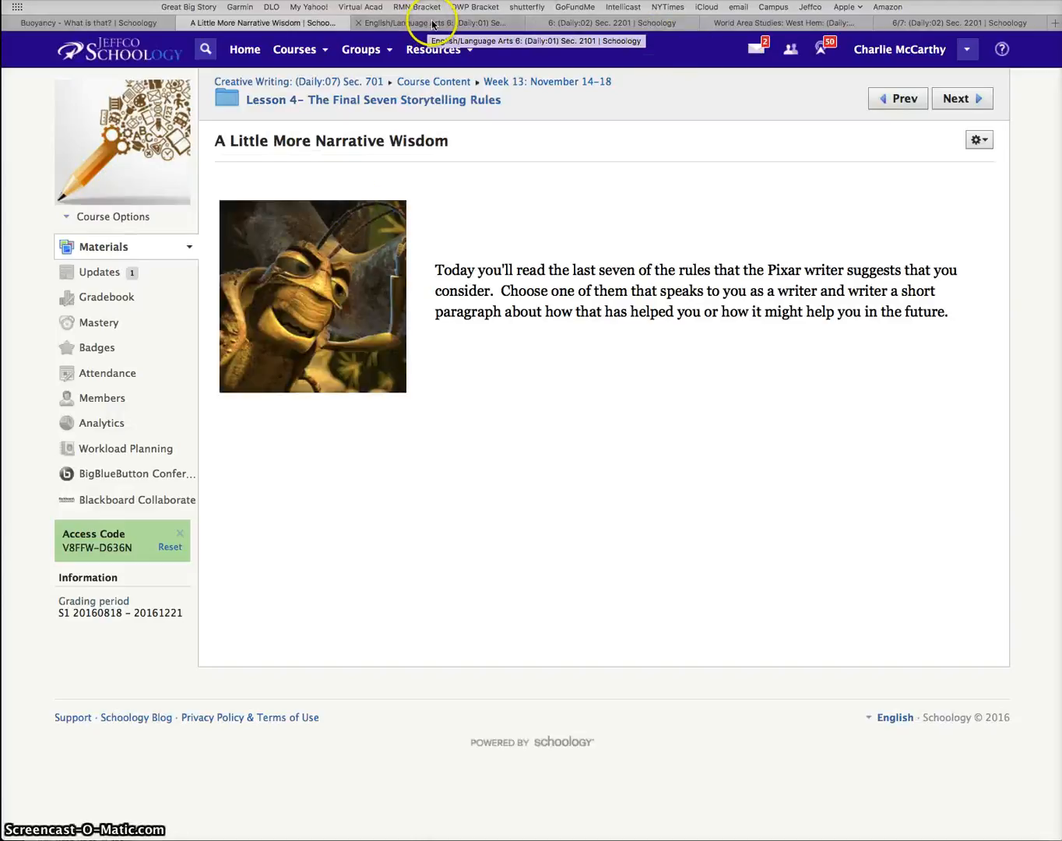
pyautogui.click(436, 22)
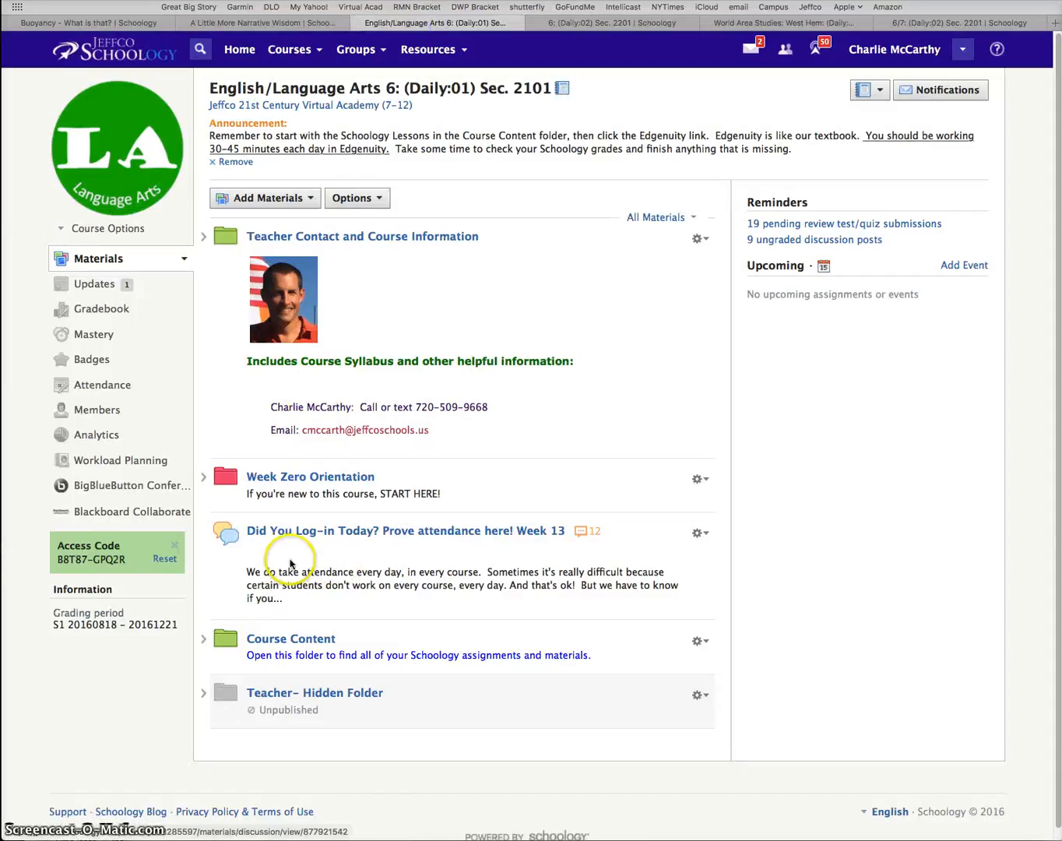
# Step: Open Week 13's Reading lesson 'The Multiple Choice Trap', then move to the Math 6 tab
pyautogui.click(290, 639)
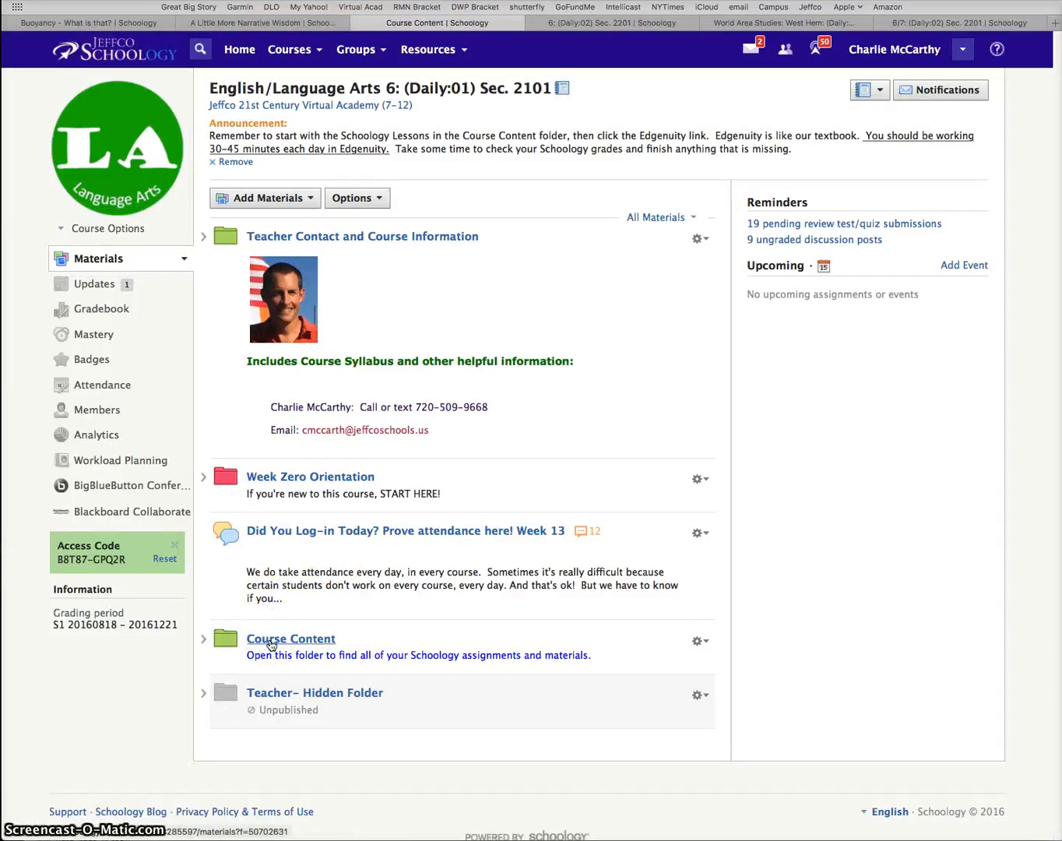
pyautogui.click(291, 638)
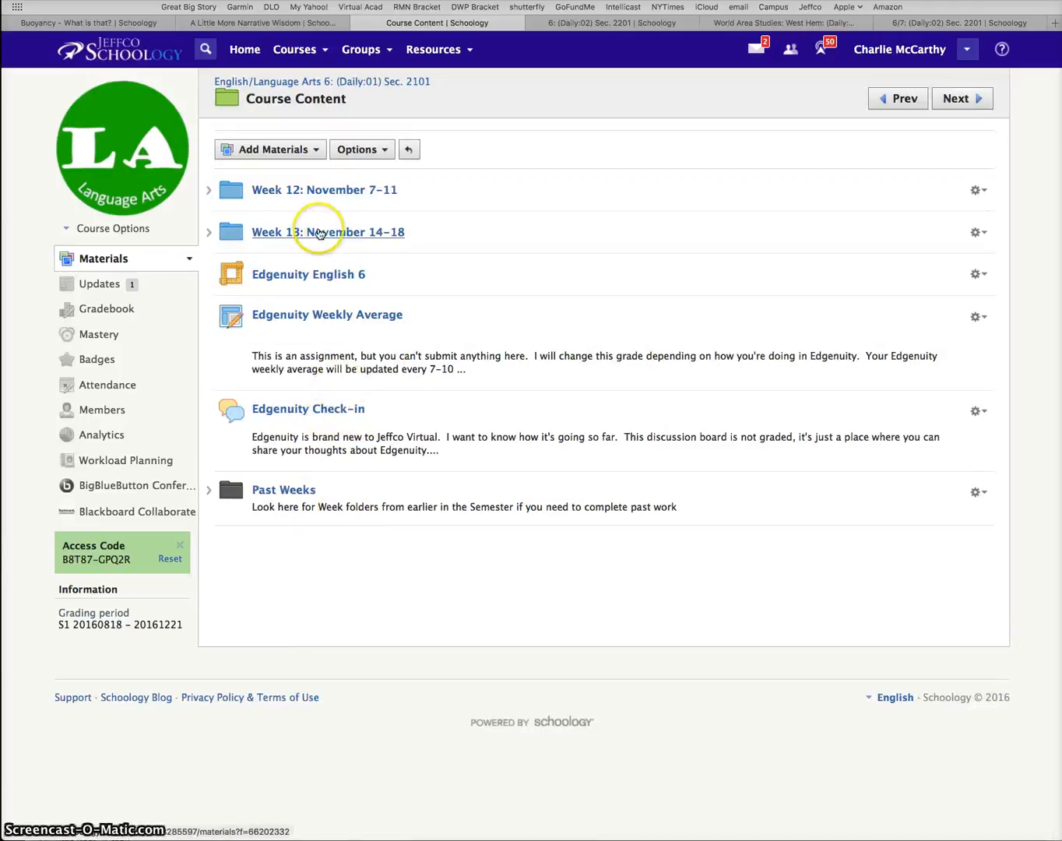
pyautogui.click(327, 231)
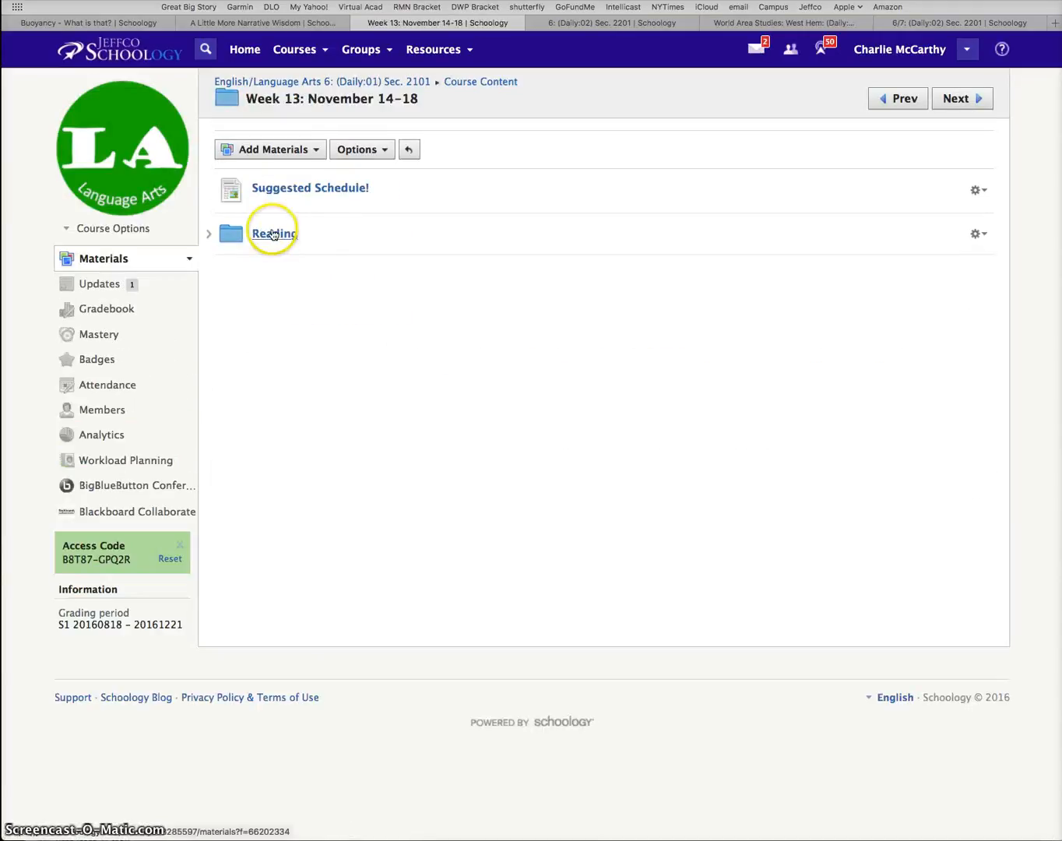
pyautogui.click(273, 232)
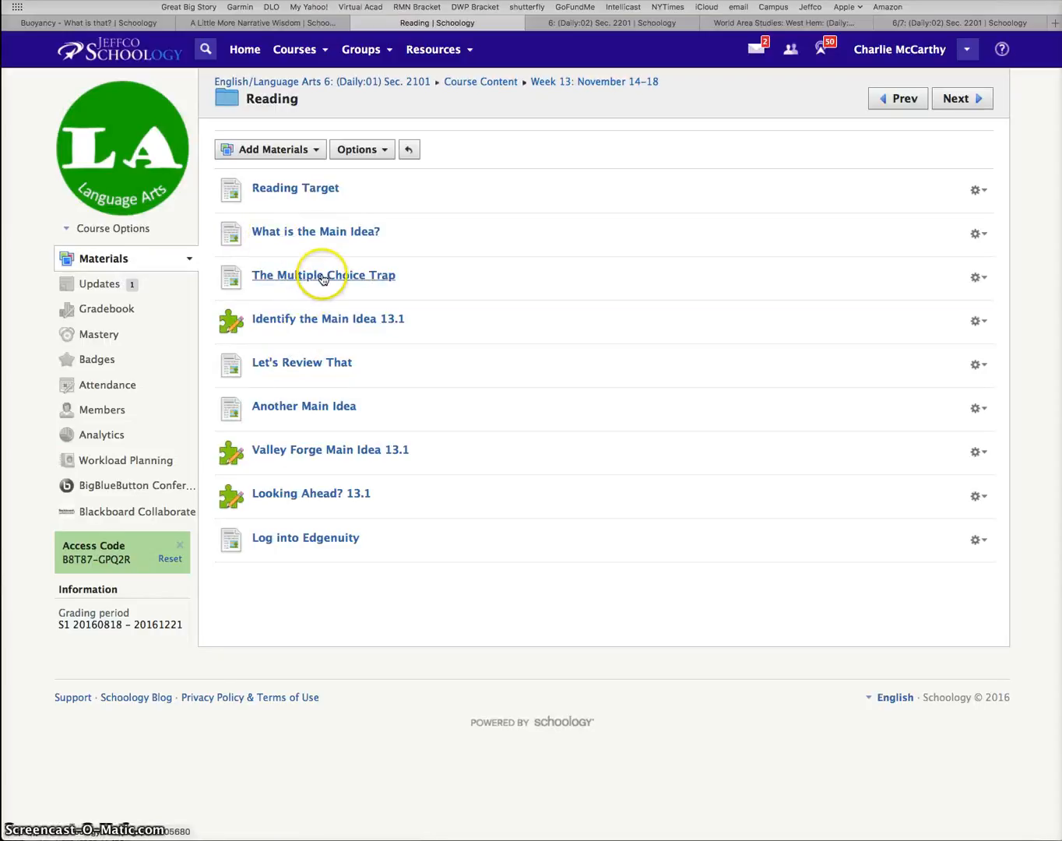
pyautogui.click(323, 275)
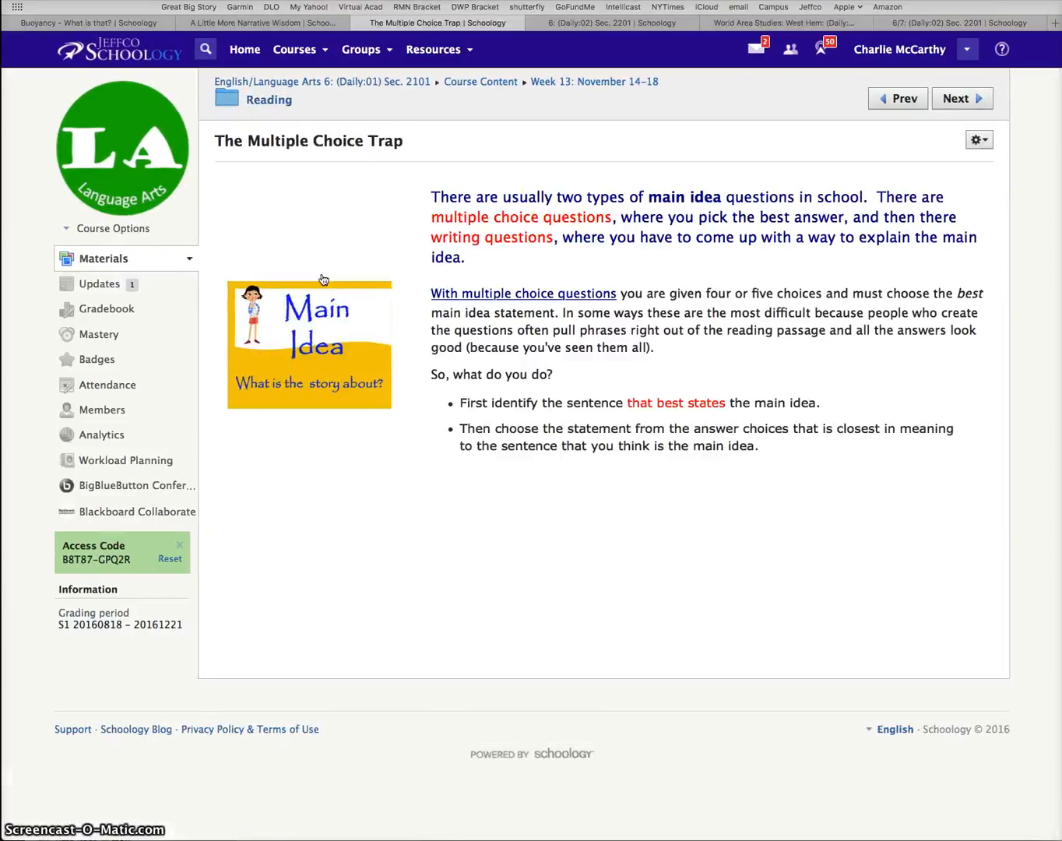
pyautogui.click(612, 22)
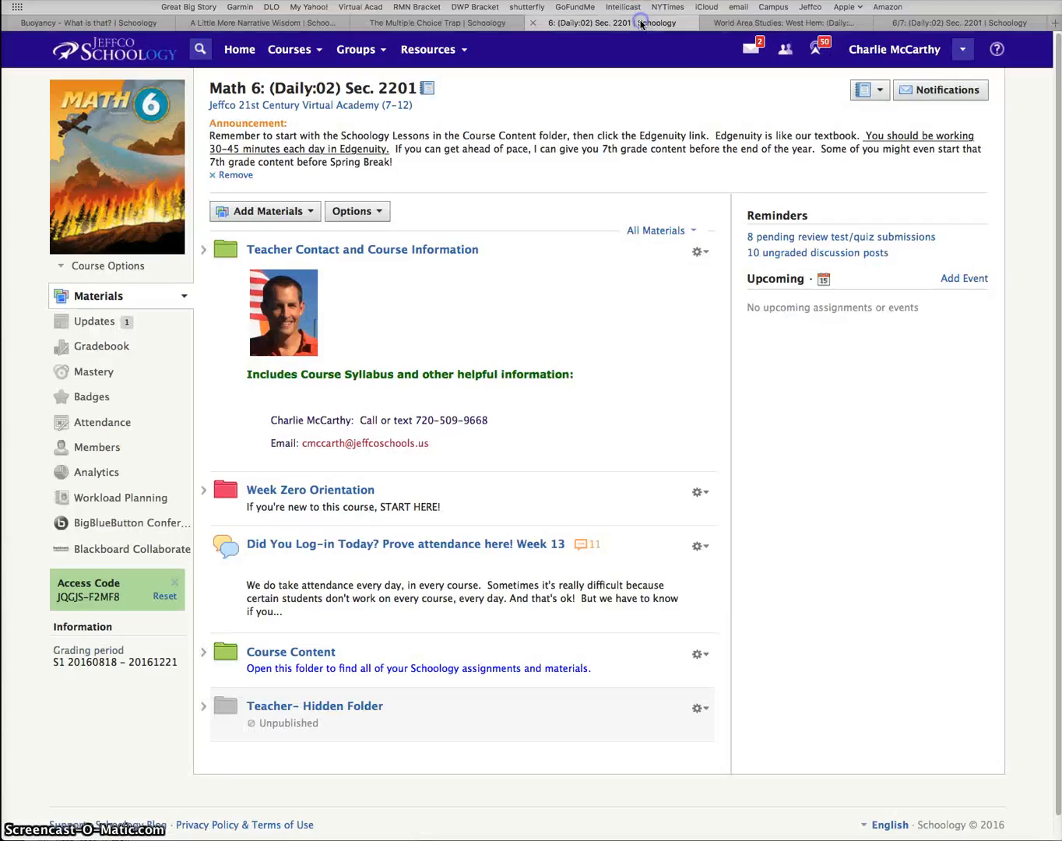
# Step: Open Course Content > Week 13 > Schoology Lessons > 'Adjust the Multiplier by 1' in Math 6
pyautogui.click(290, 652)
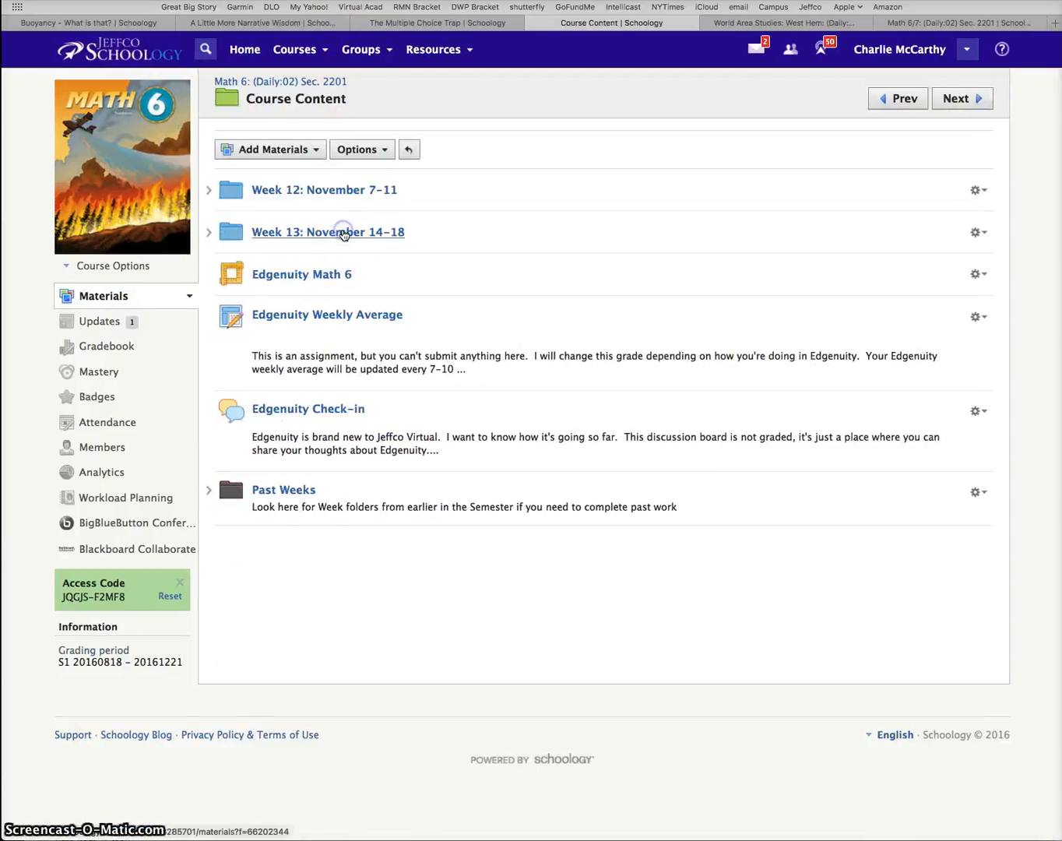
pyautogui.click(327, 232)
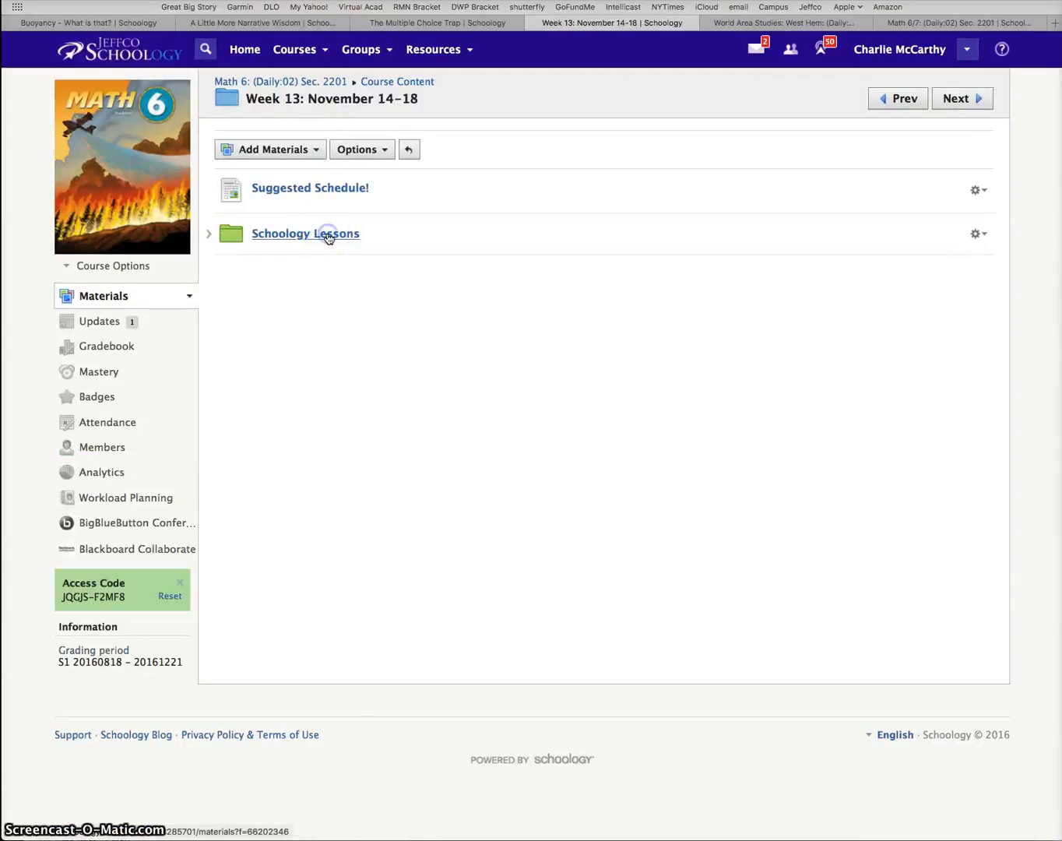
pyautogui.click(305, 234)
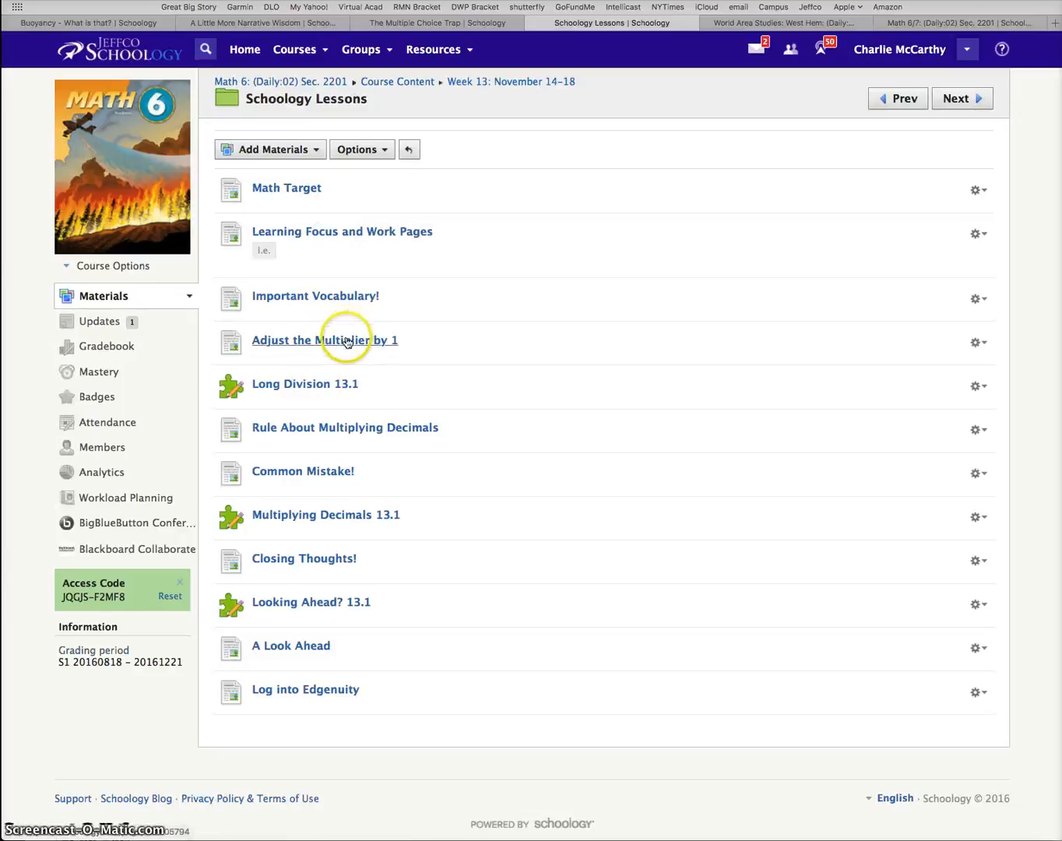
pyautogui.click(324, 340)
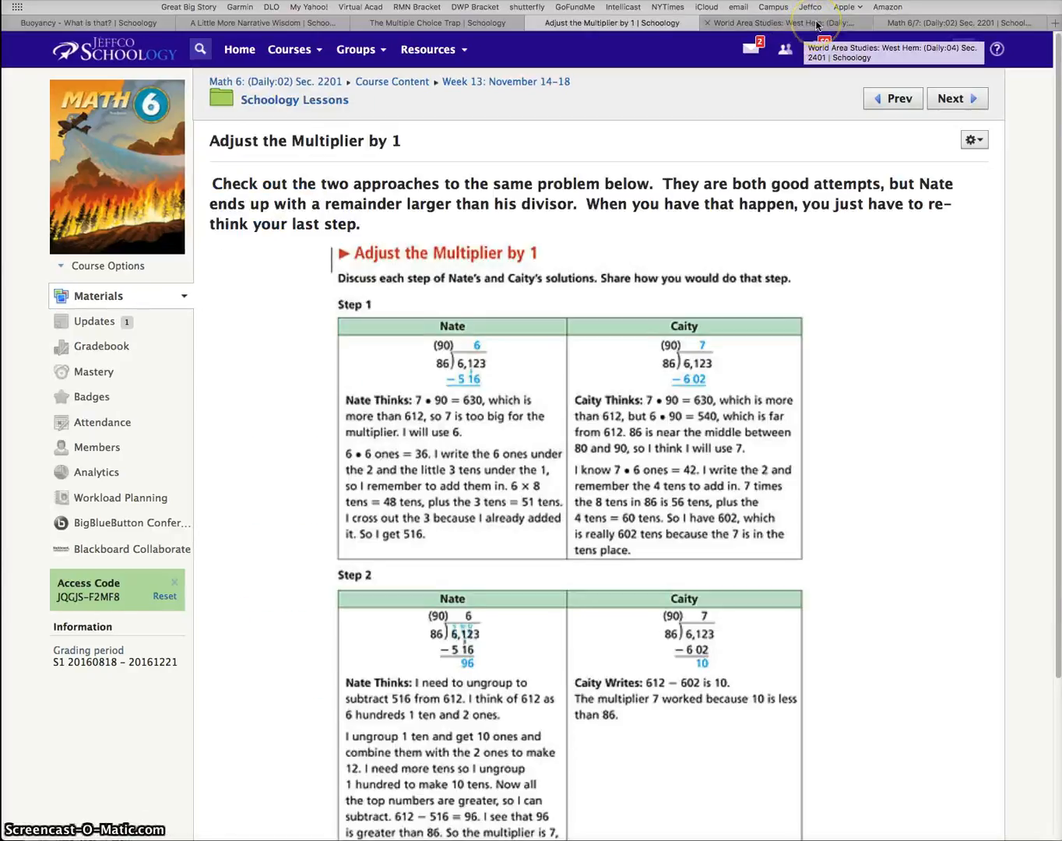
# Step: In the World Area Studies tab, open Course Content > Week 13: November 14–18 > Schoology Lessons
pyautogui.click(777, 22)
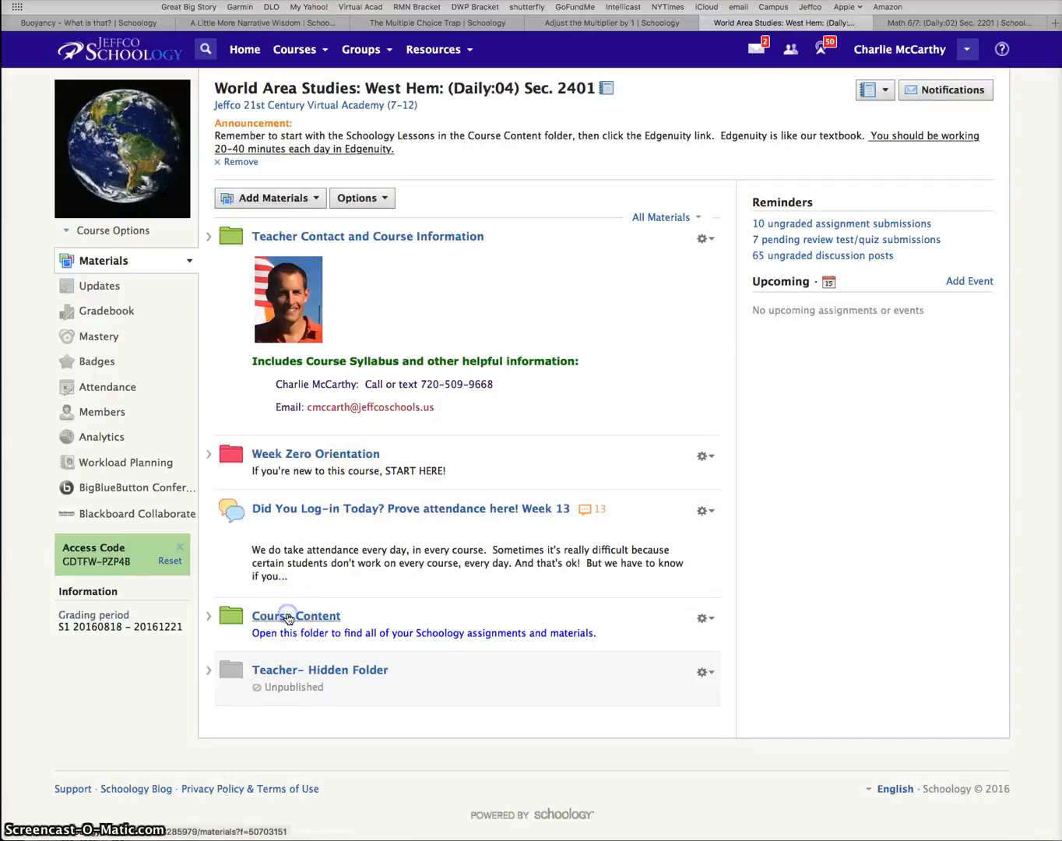
pyautogui.click(295, 615)
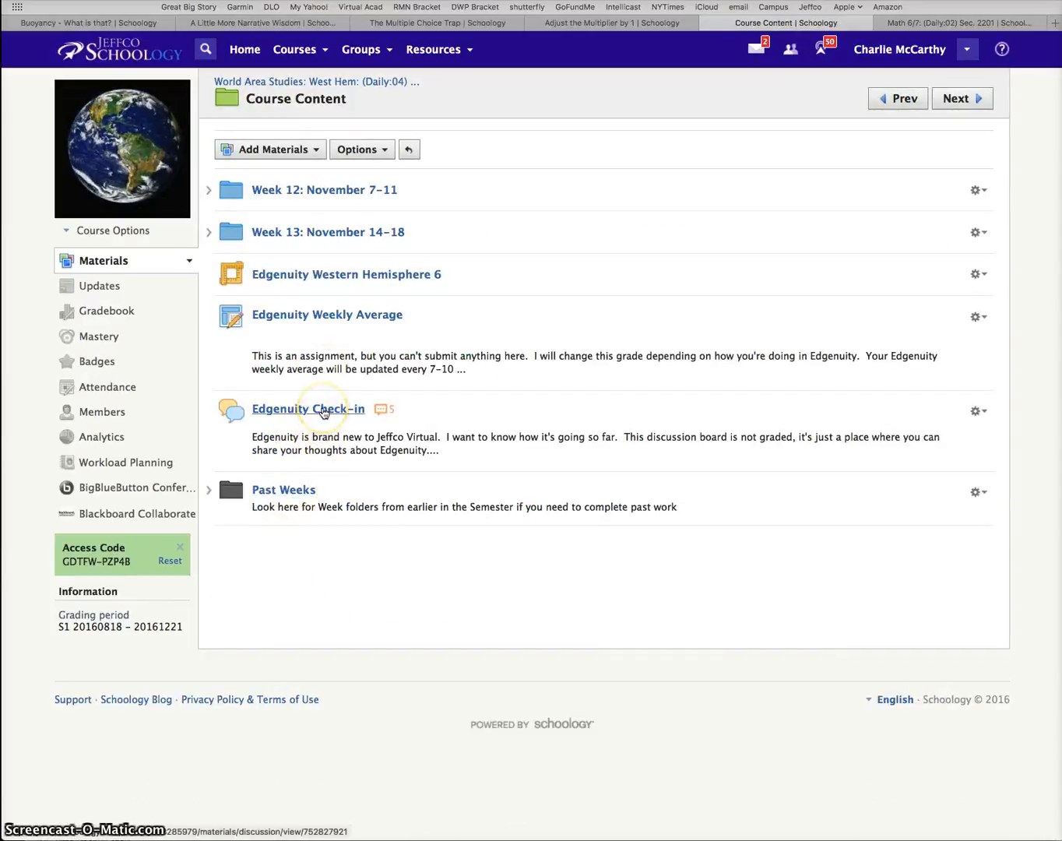
pyautogui.moveTo(326, 330)
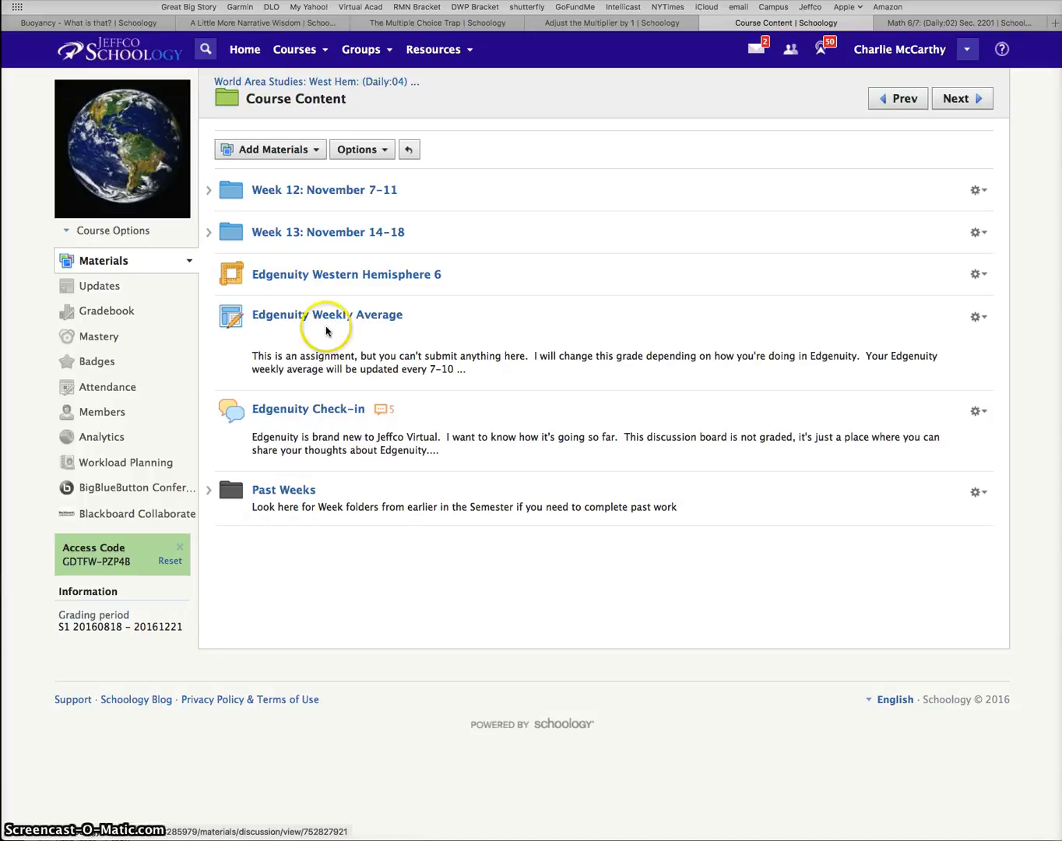
pyautogui.moveTo(328, 232)
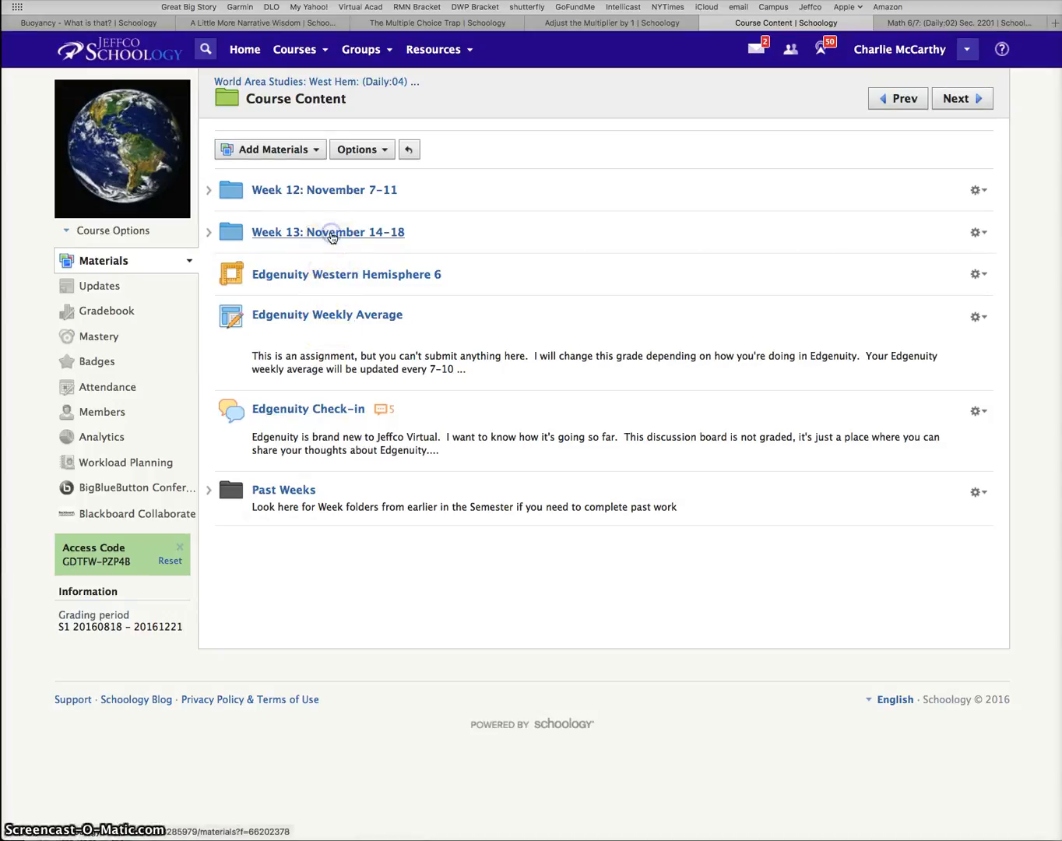
pyautogui.click(328, 232)
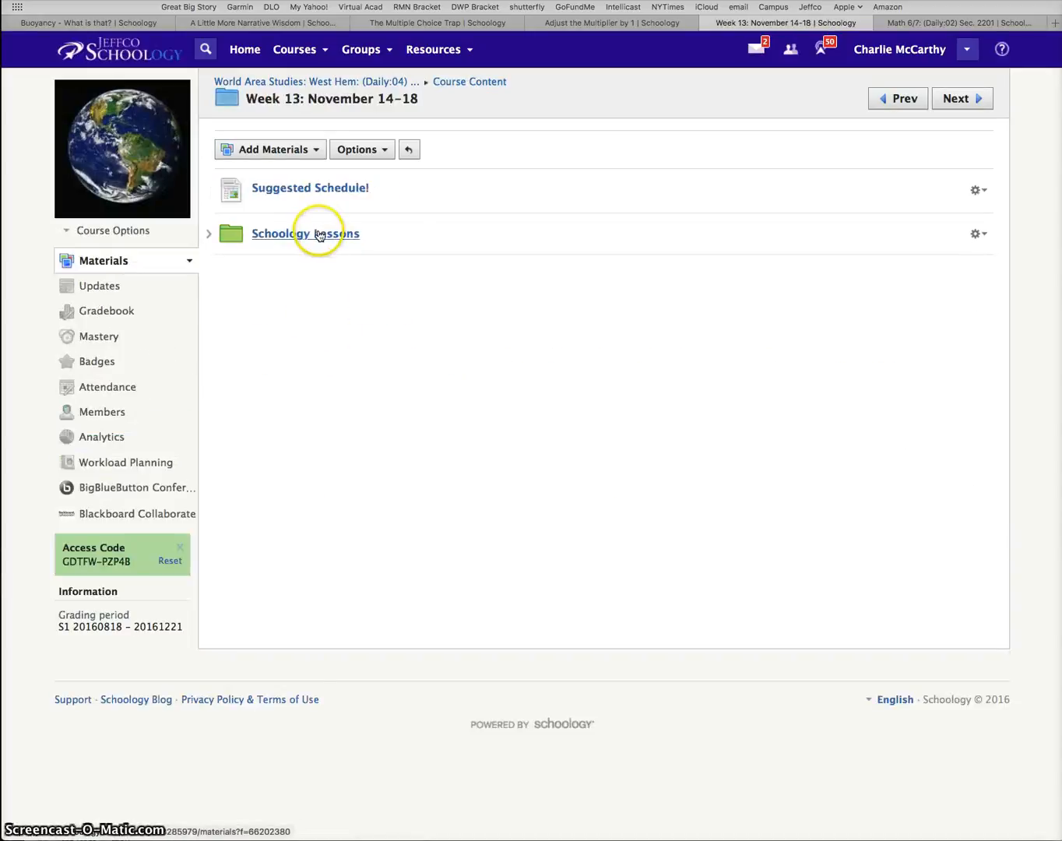
pyautogui.click(305, 233)
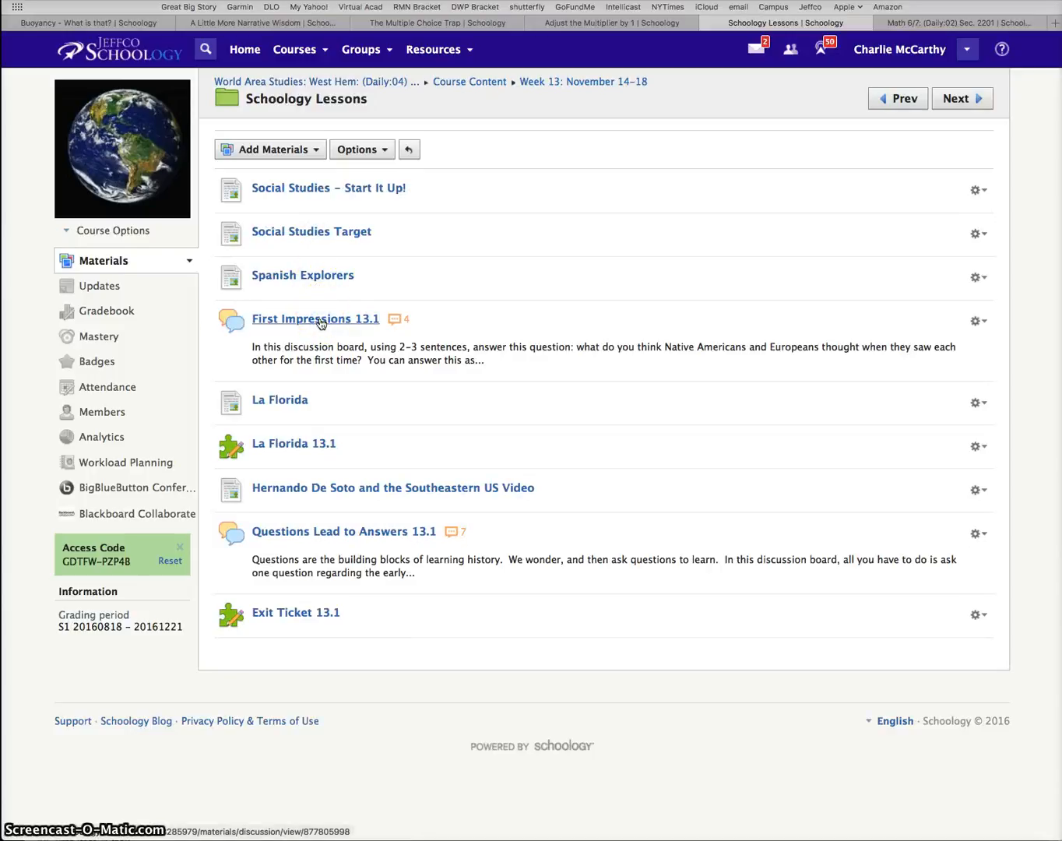
# Step: Open the 'First Impressions 13.1' discussion and scroll through the student posts and back up
pyautogui.click(315, 318)
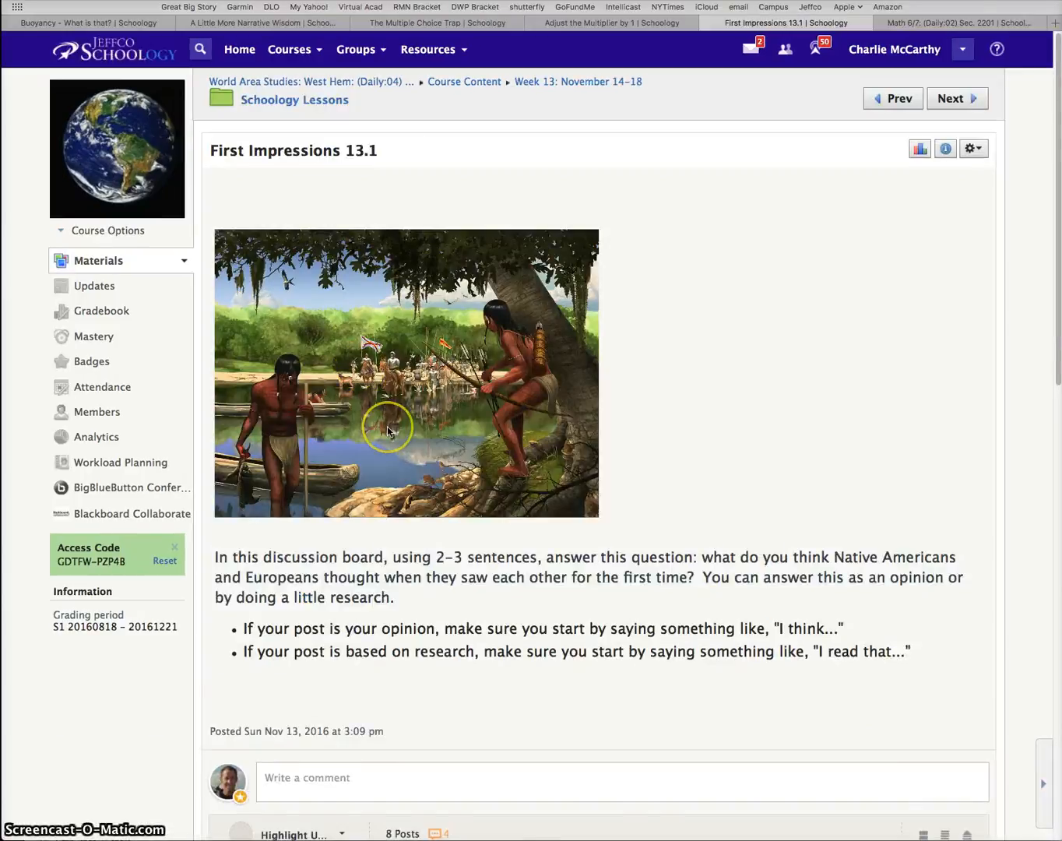
pyautogui.scroll(-3)
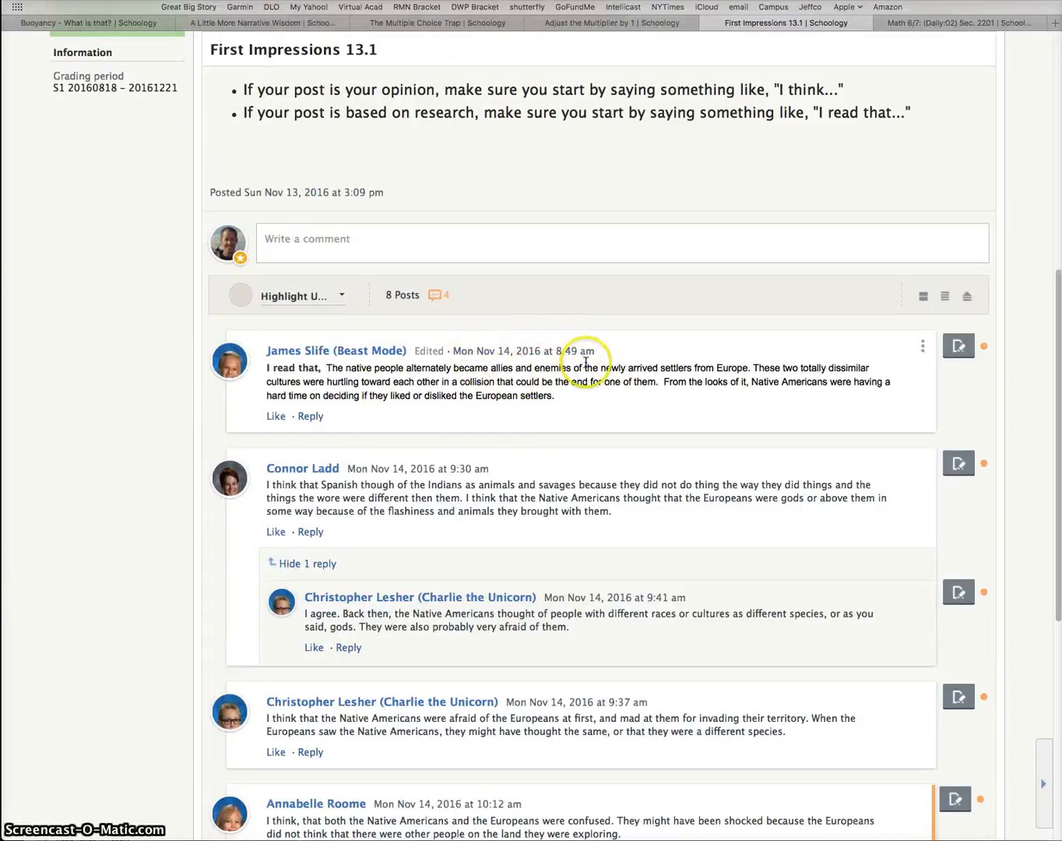
pyautogui.moveTo(471, 379)
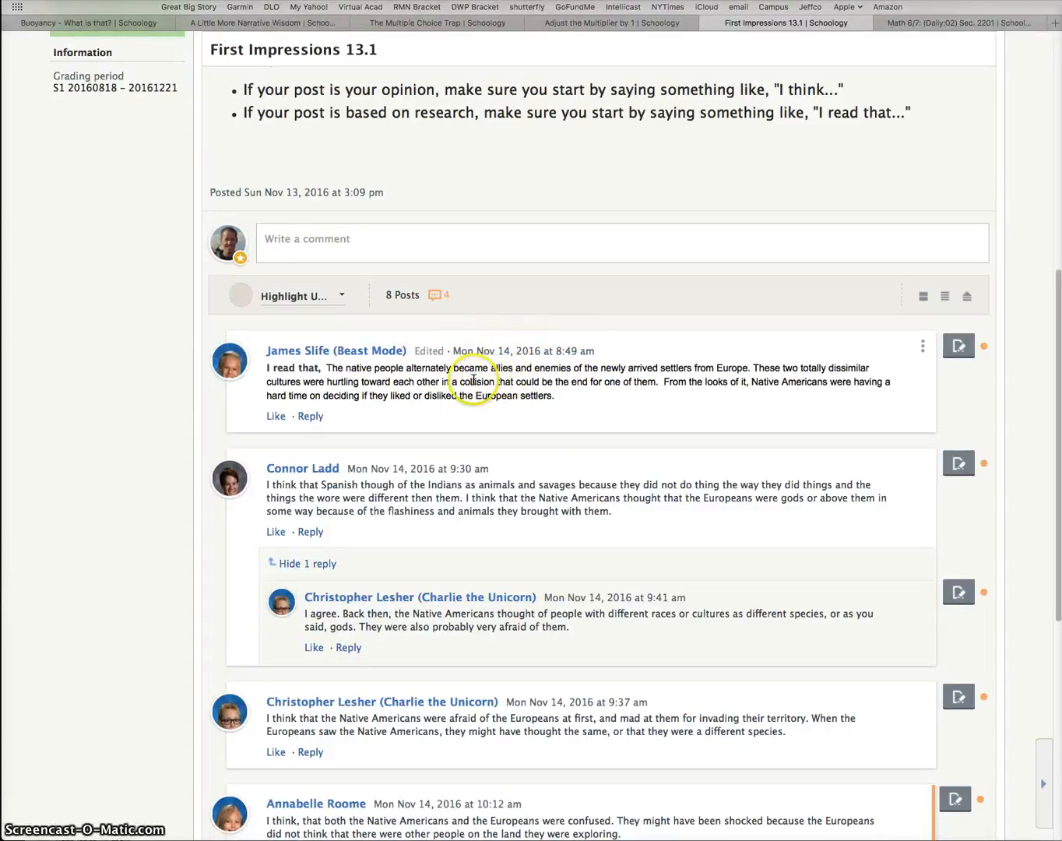
pyautogui.moveTo(561, 364)
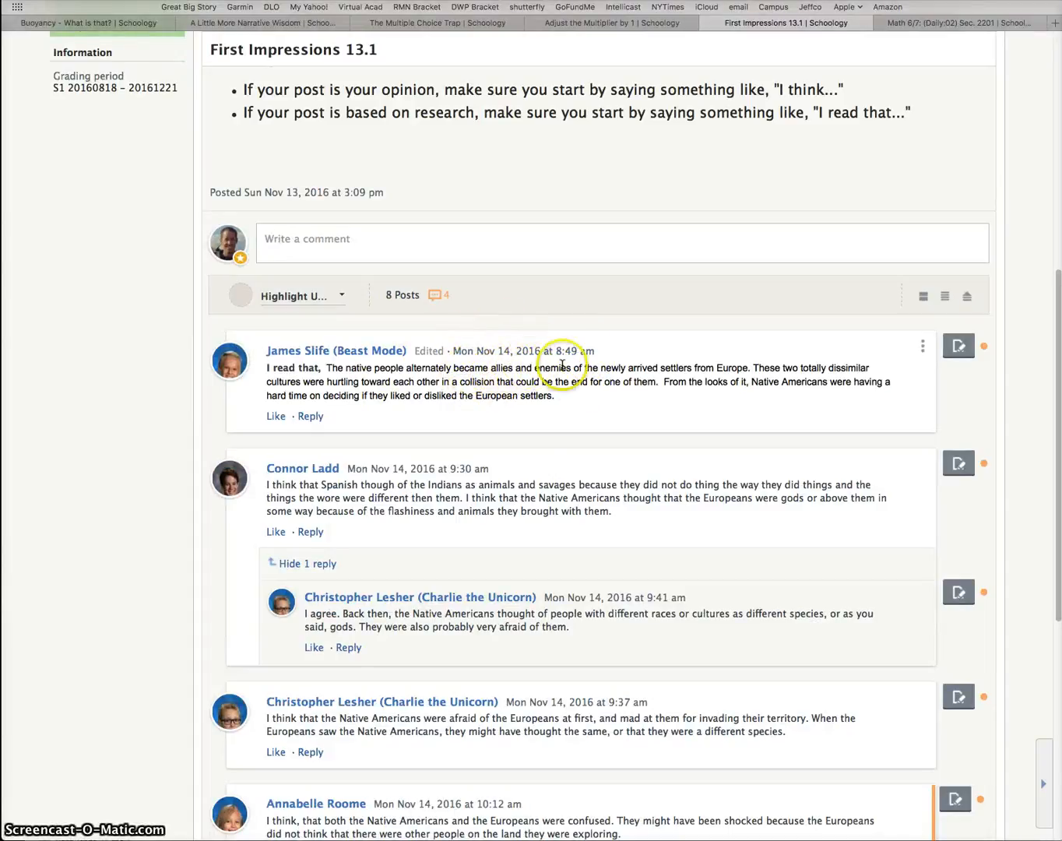
pyautogui.moveTo(607, 428)
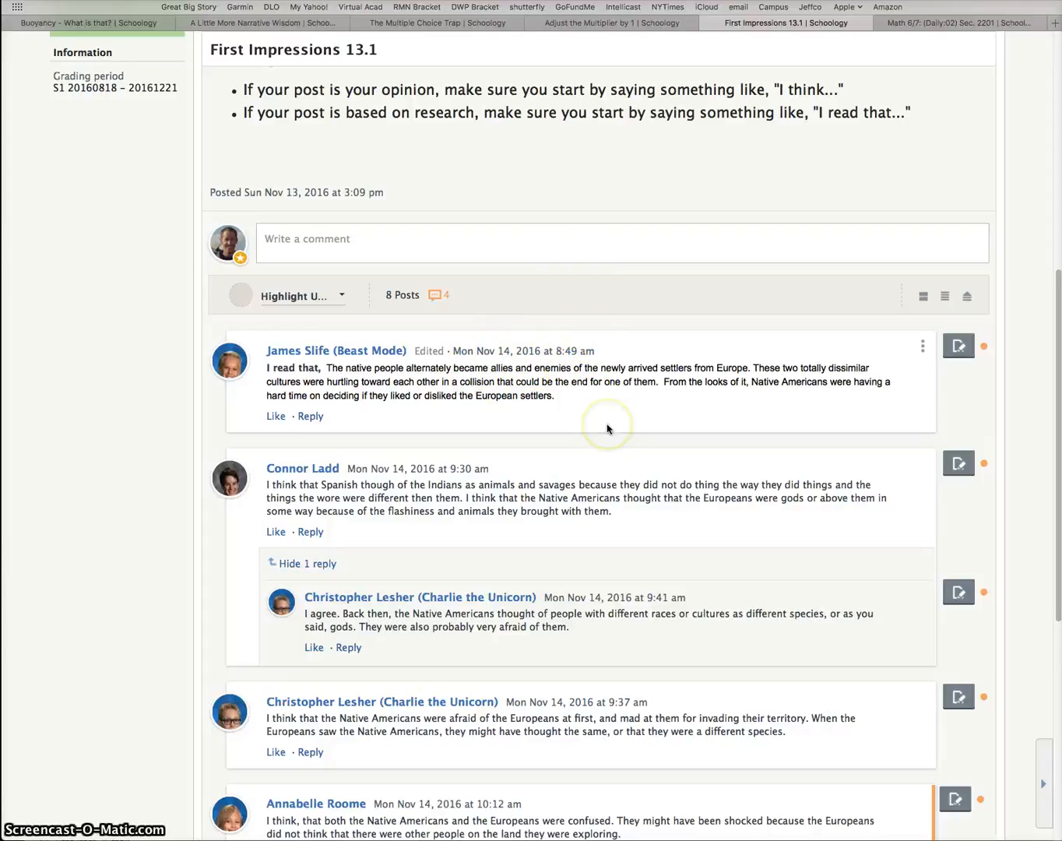
pyautogui.scroll(3)
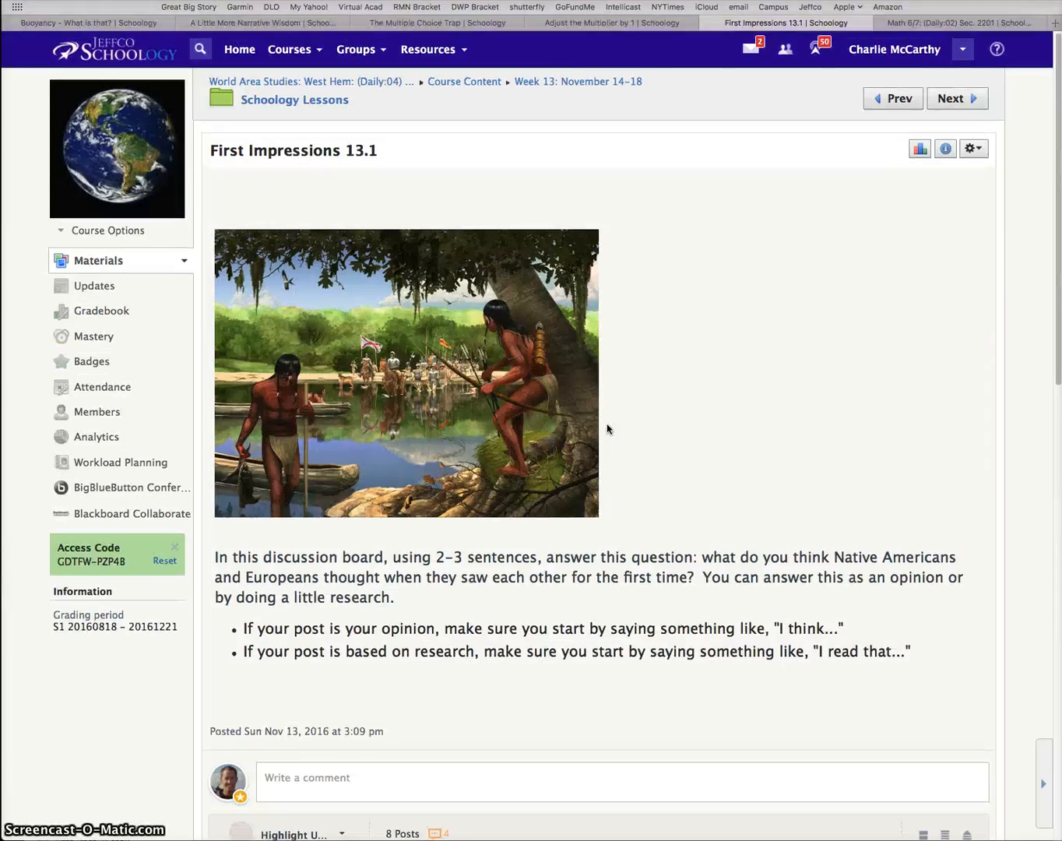